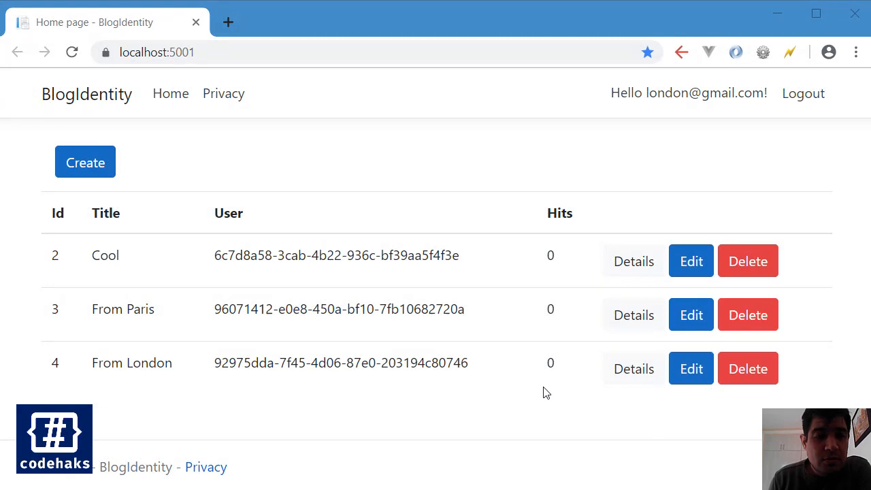
mouse_move(585, 275)
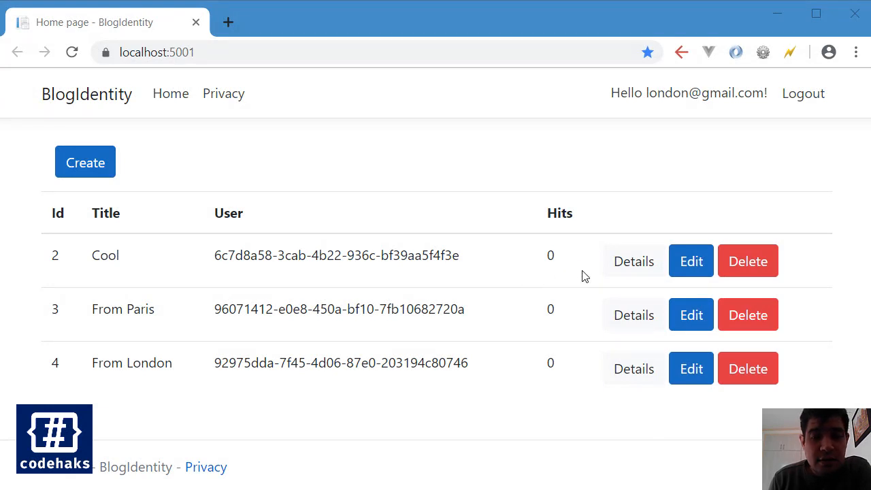
- View the Cool post's details twice in the running blog and highlight the Hits column on the index page
click(633, 261)
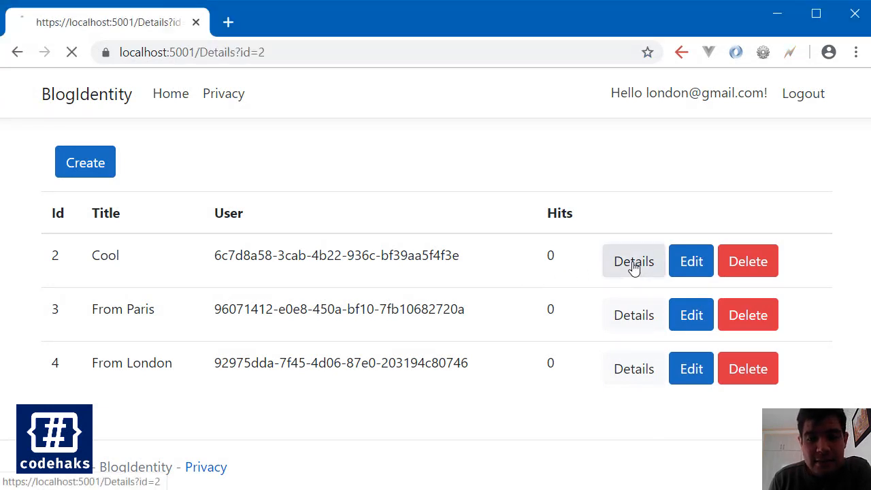
click(17, 52)
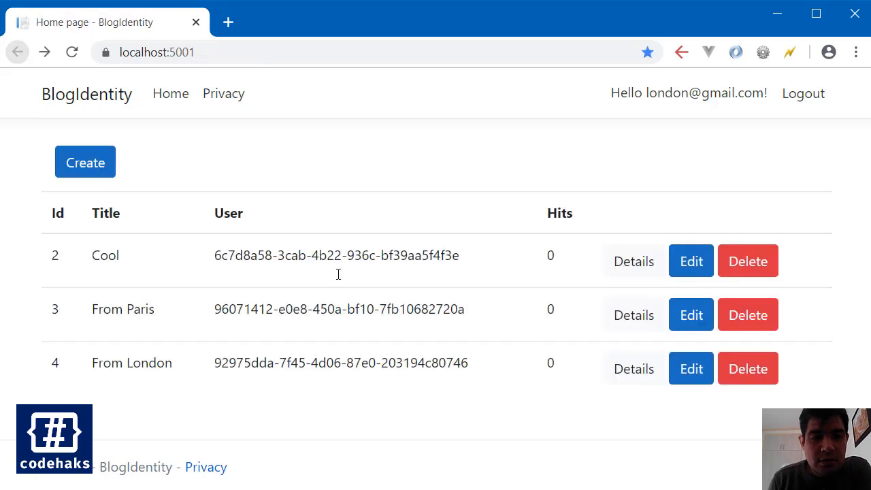
mouse_move(393, 262)
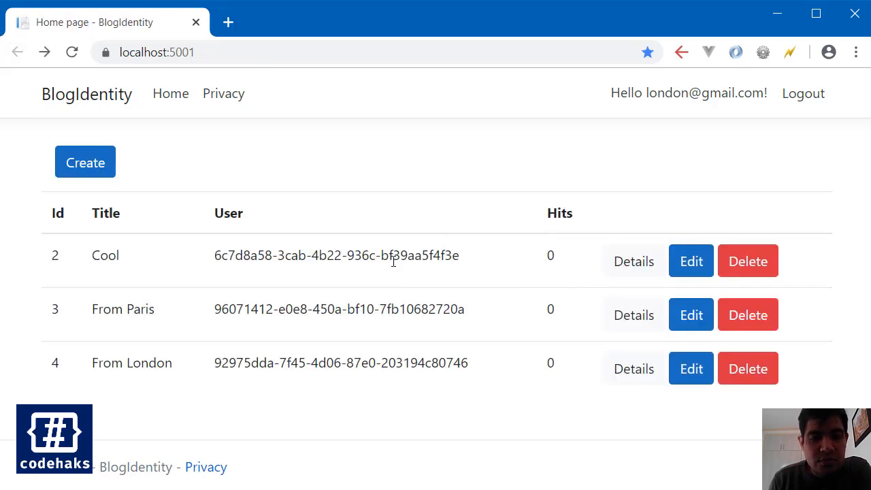
mouse_move(550, 278)
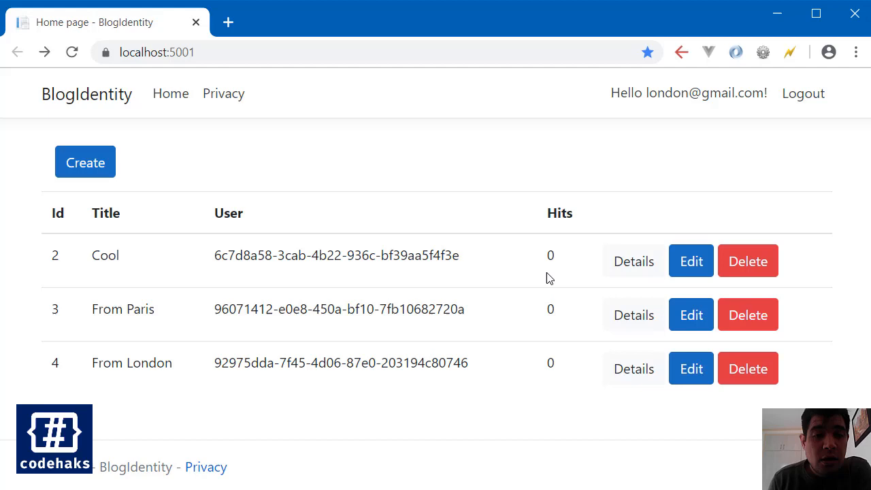
mouse_move(497, 264)
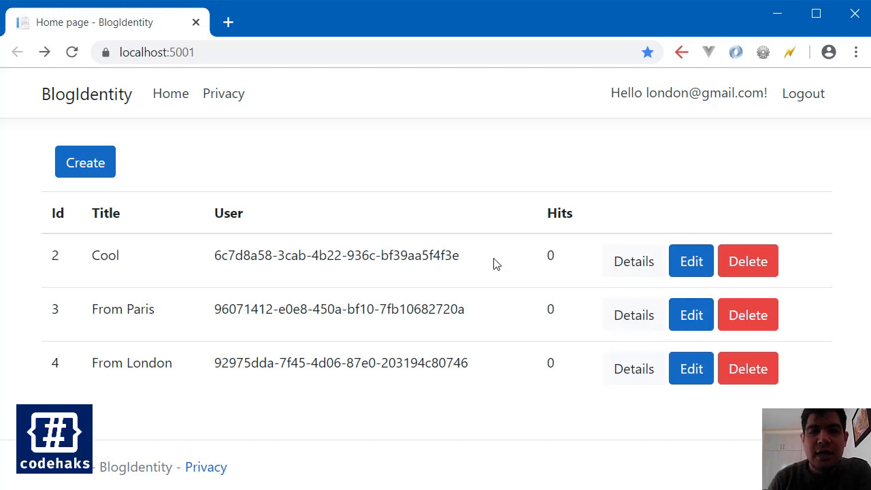
click(633, 262)
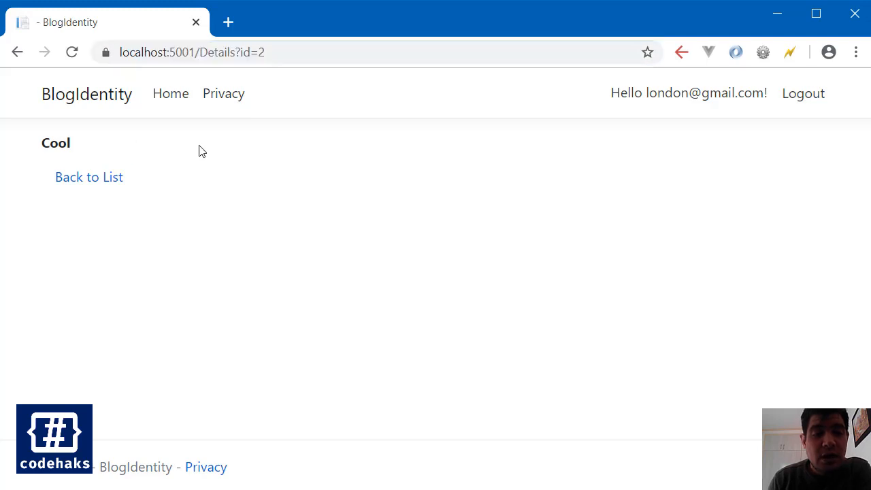
click(89, 177)
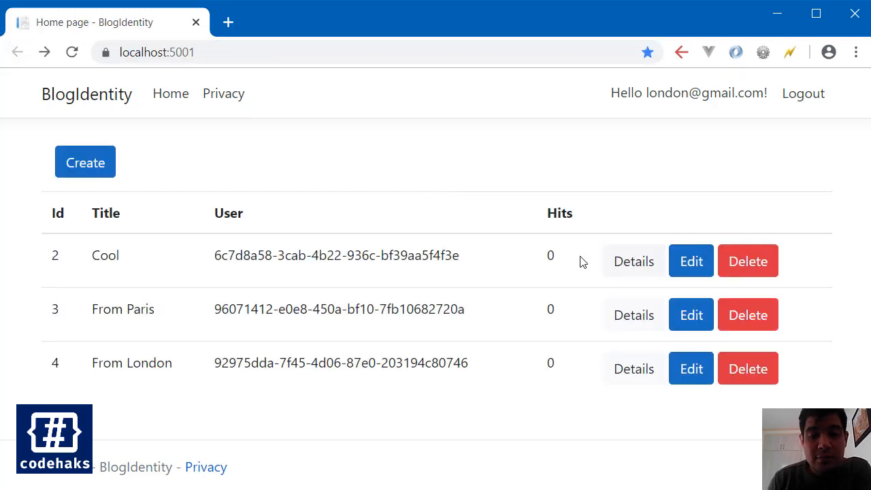
double_click(559, 213)
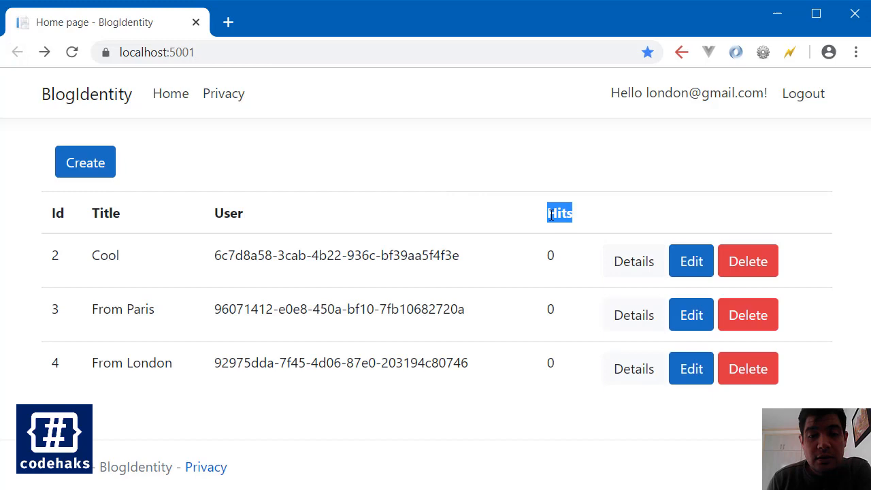
mouse_move(458, 215)
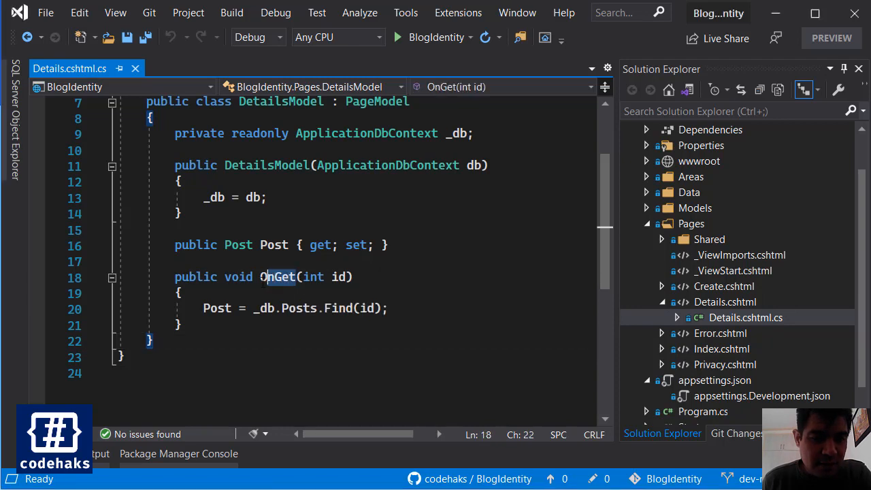
- Inspect the OnGet(int id) method in Details.cshtml.cs that loads the post by id
click(179, 294)
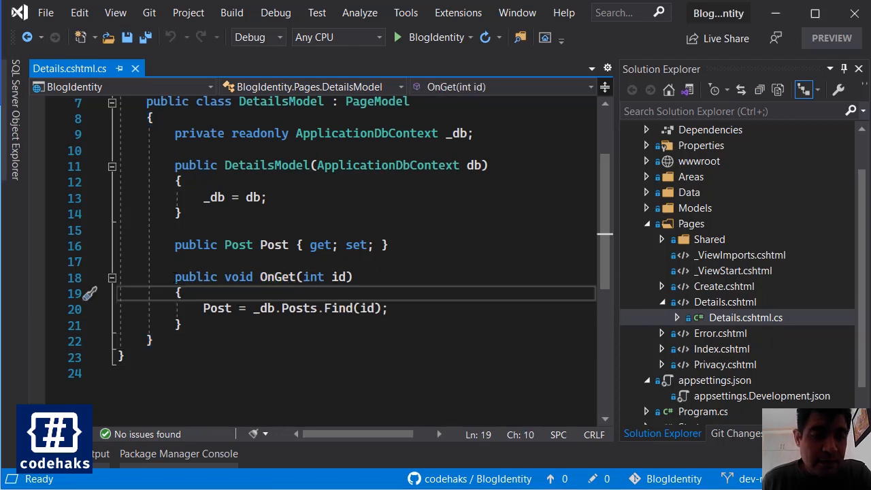
drag(174, 277, 182, 325)
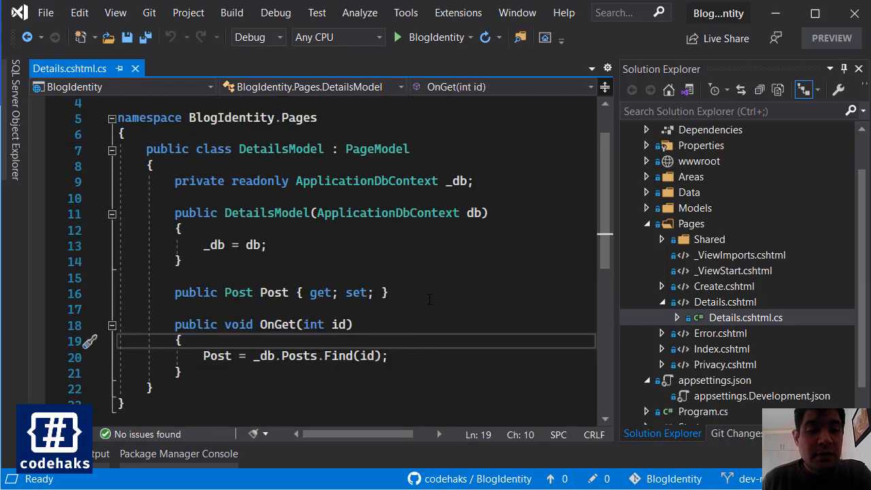
scroll(down, 3)
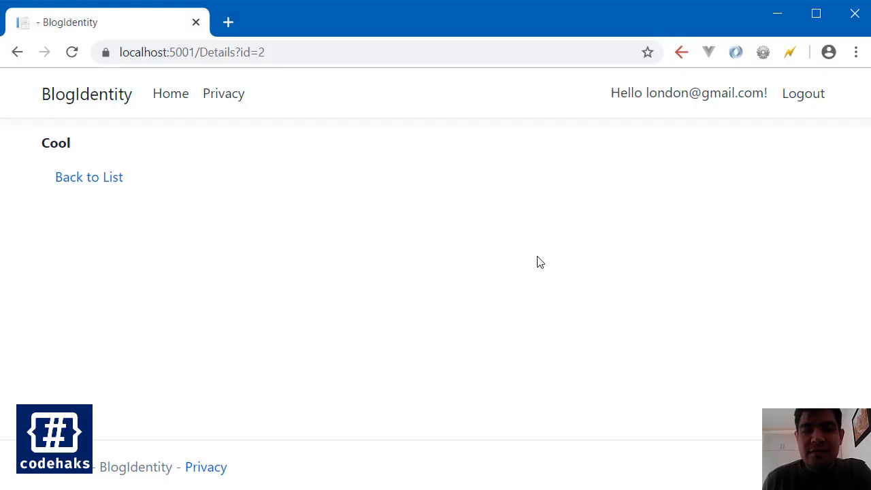
mouse_move(343, 245)
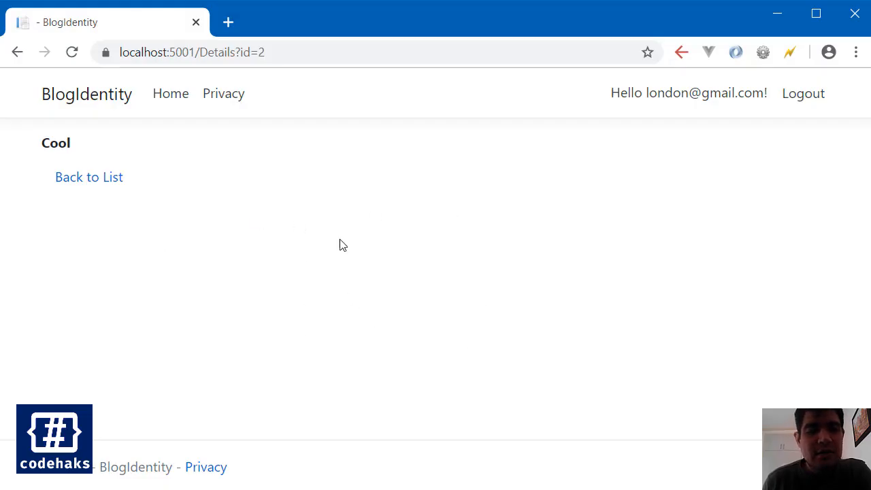
mouse_move(257, 347)
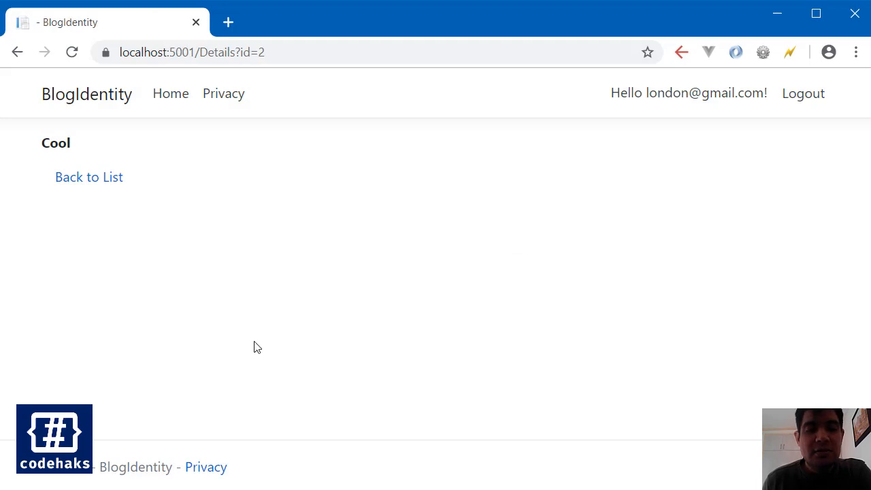
mouse_move(164, 353)
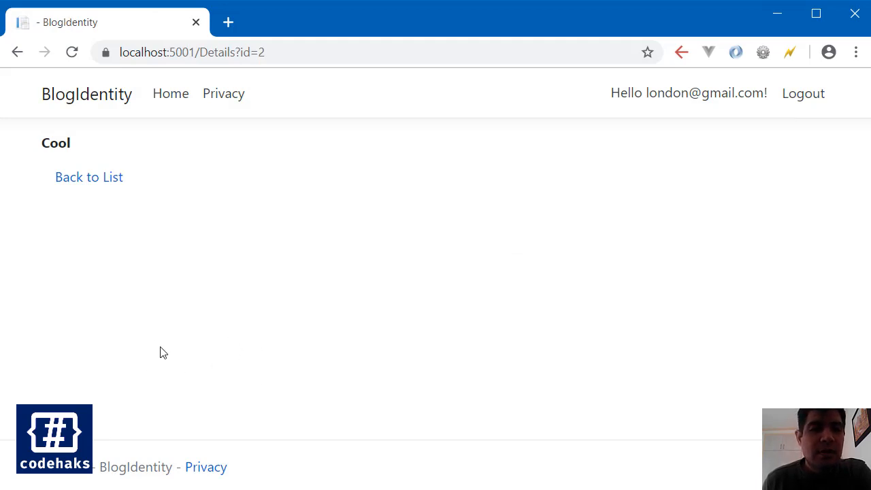
mouse_move(468, 259)
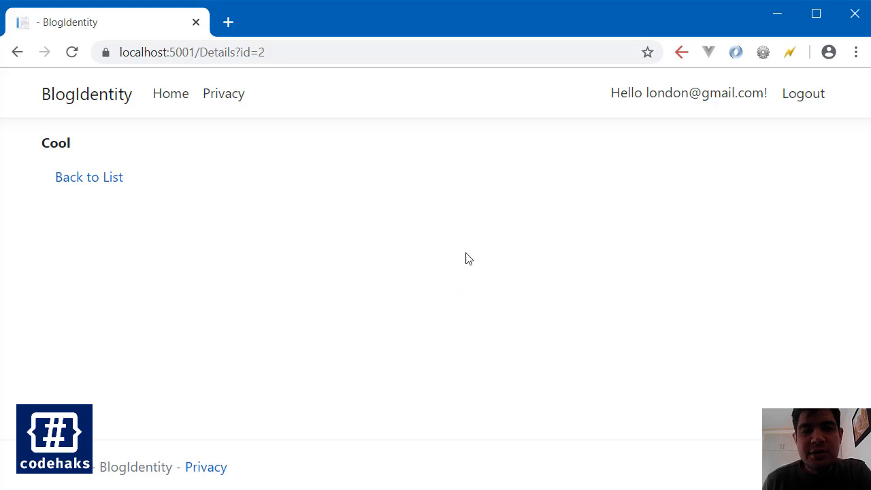
mouse_move(475, 247)
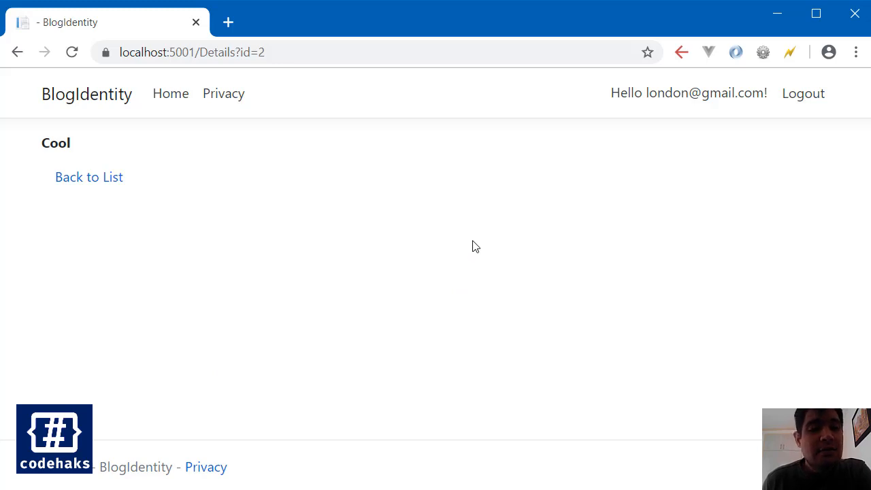
mouse_move(544, 291)
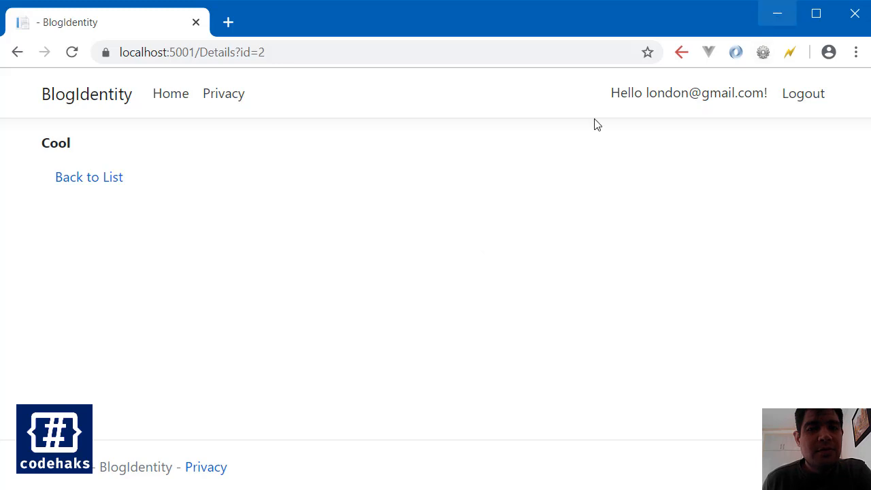
mouse_move(486, 294)
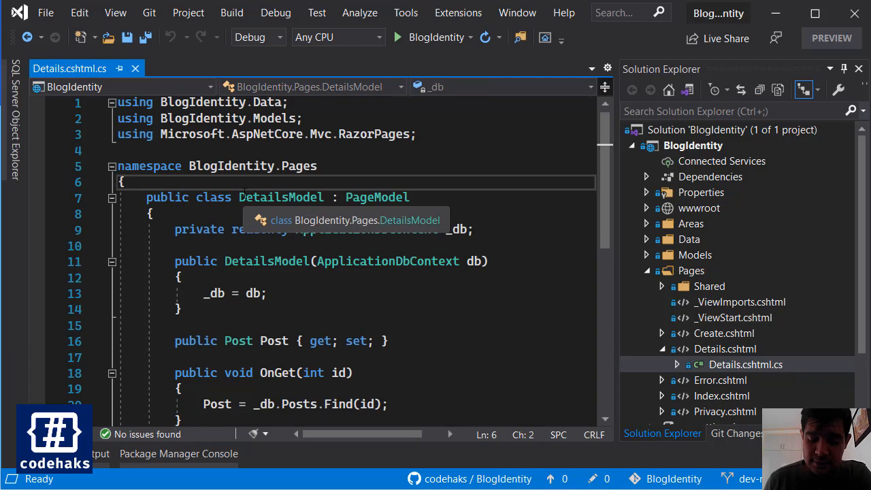
- Declare public class HitCounterAttribute : ResultFilterAttribute above DetailsModel
key(Enter)
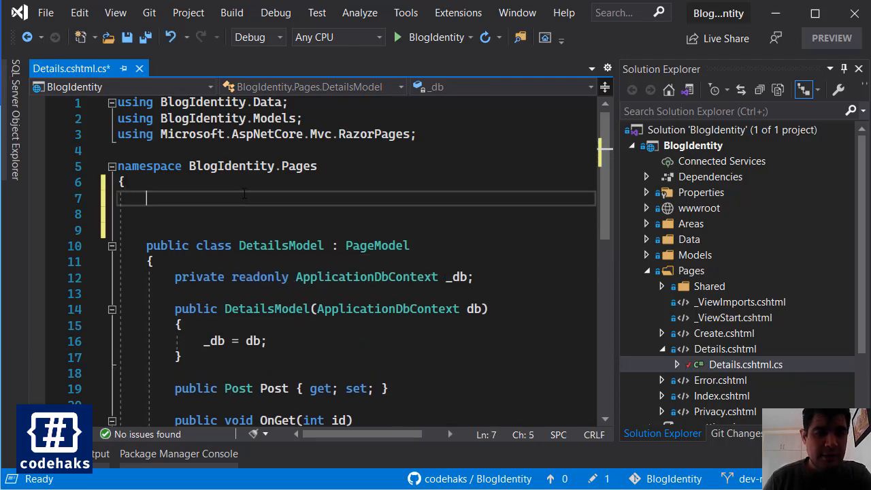
text(publi)
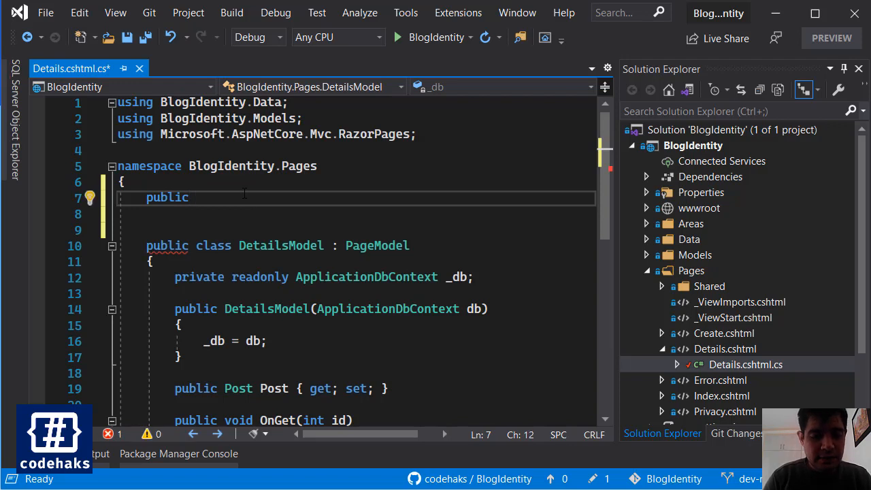
text(class)
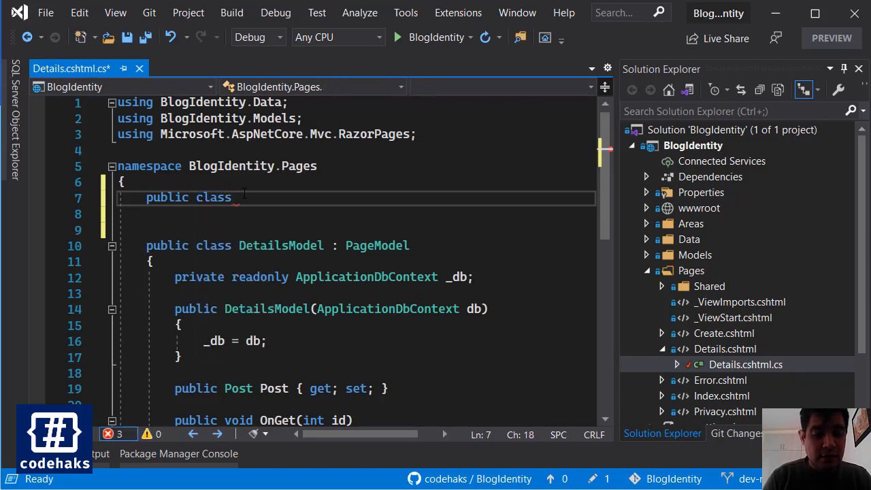
text(HitCounterA)
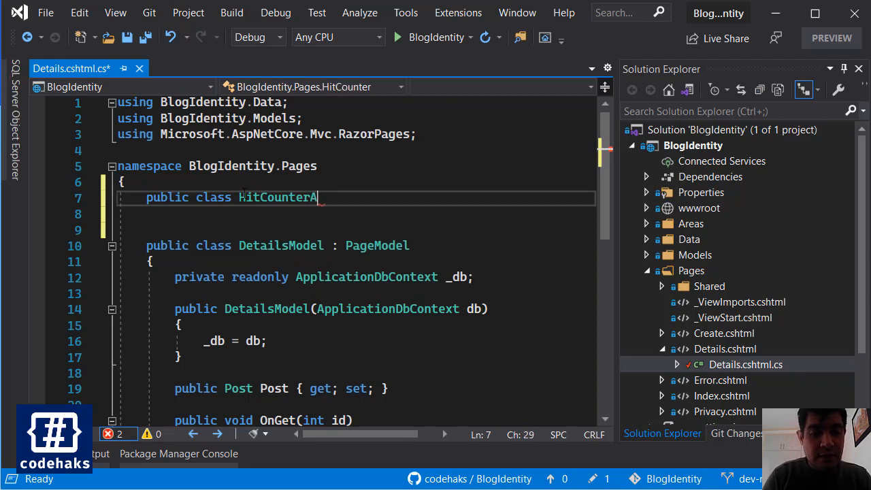
text(ttribute)
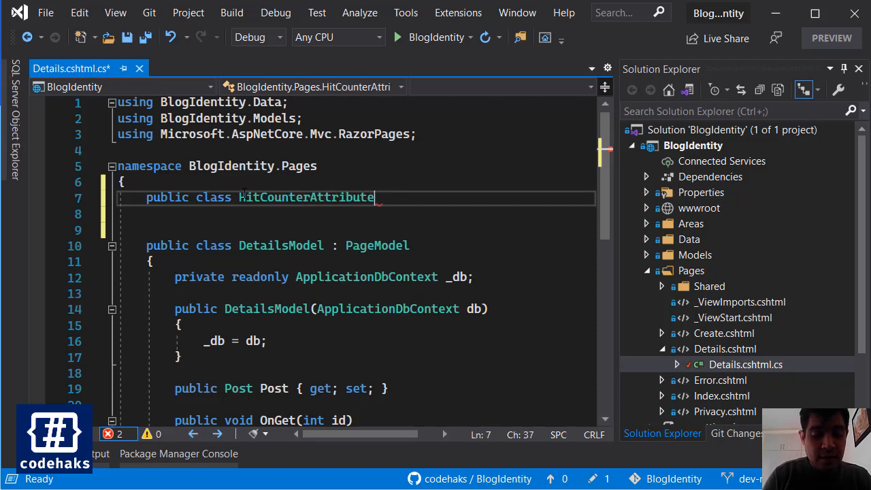
text(:)
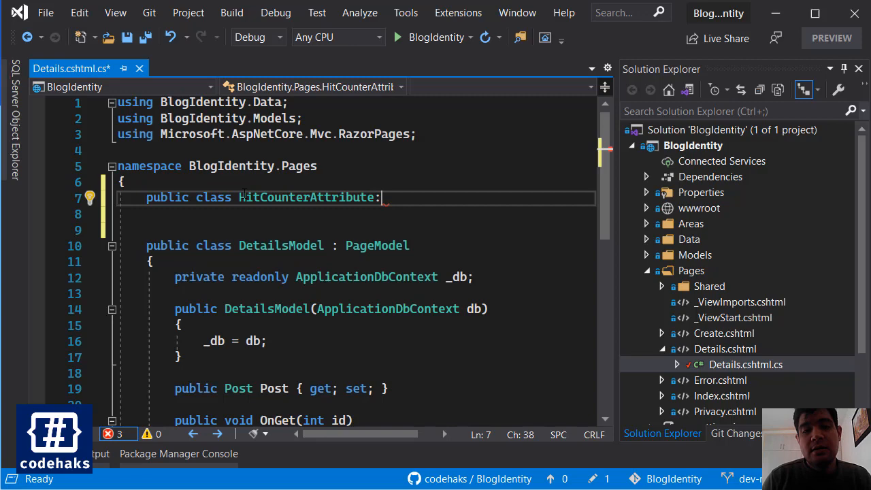
text(Re)
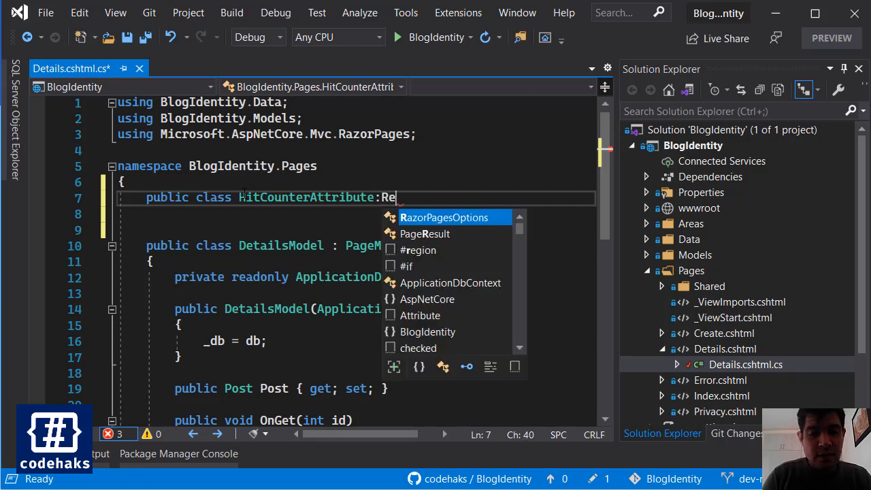
text(sultFilterAttribute)
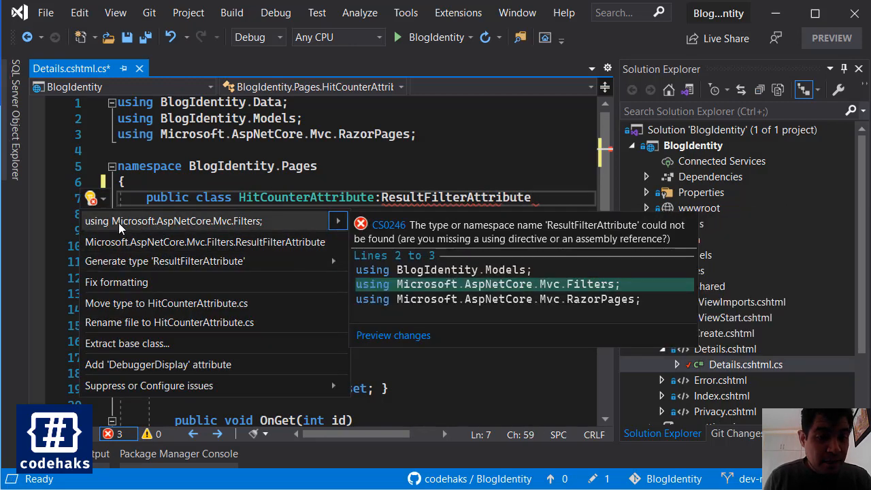
- Import Microsoft.AspNetCore.Mvc.Filters and begin the override inside the new class
click(174, 220)
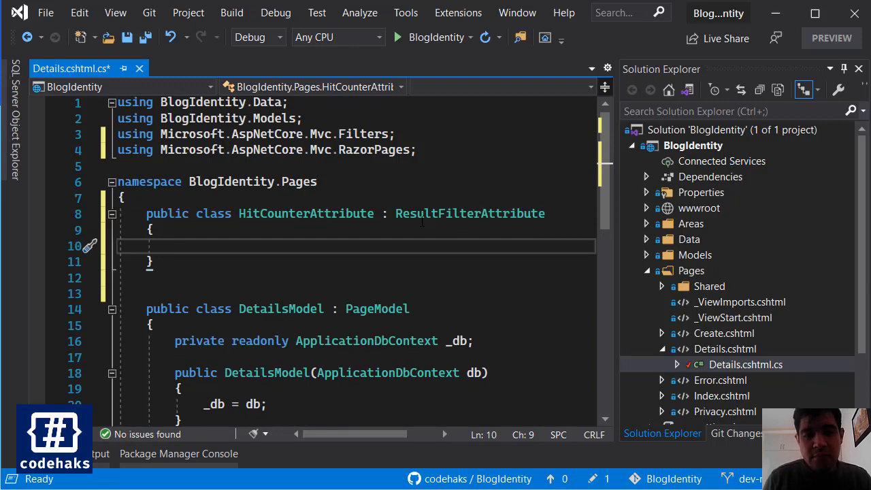
double_click(469, 212)
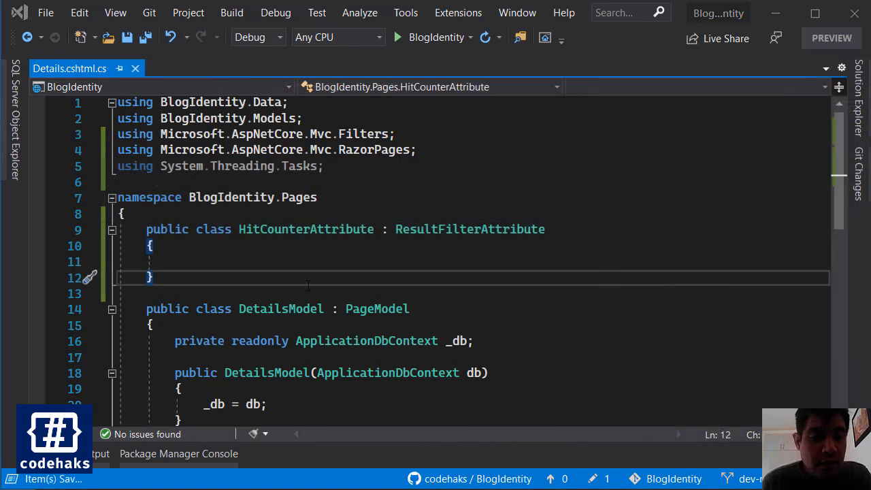
text(ove)
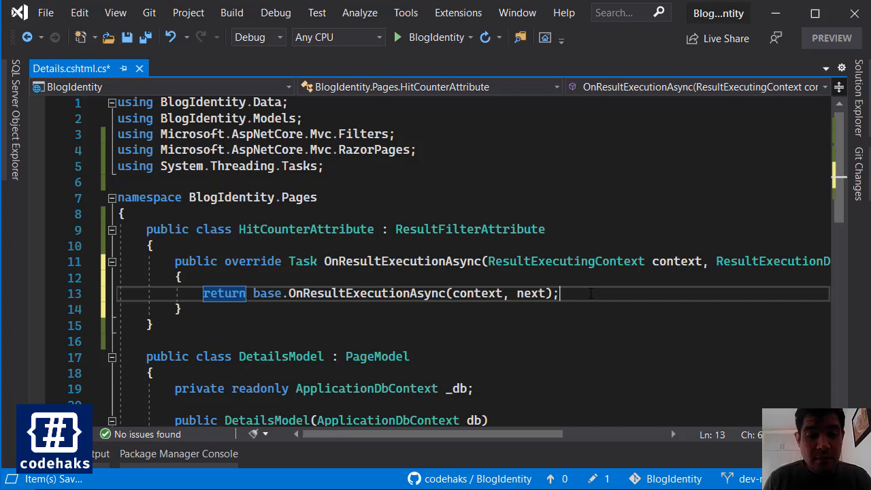
- Make OnResultExecutionAsync async with a body of await next(); and start a comment above it
click(402, 262)
text( async)
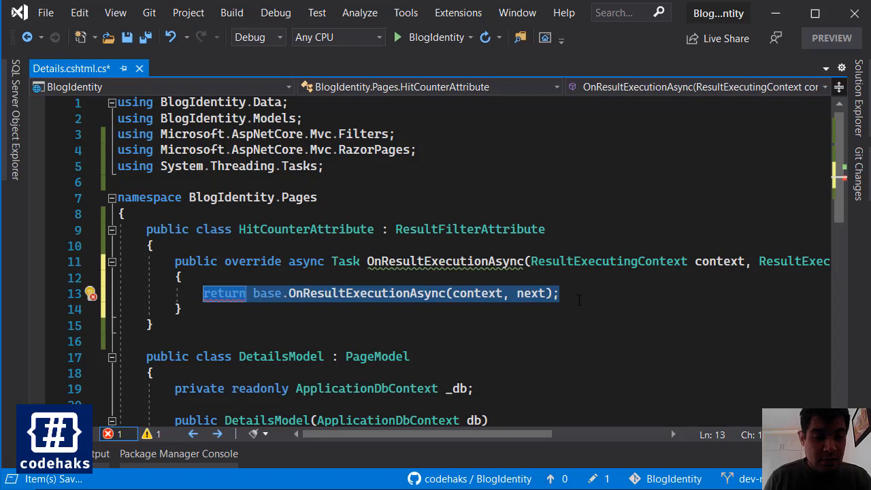
text(await)
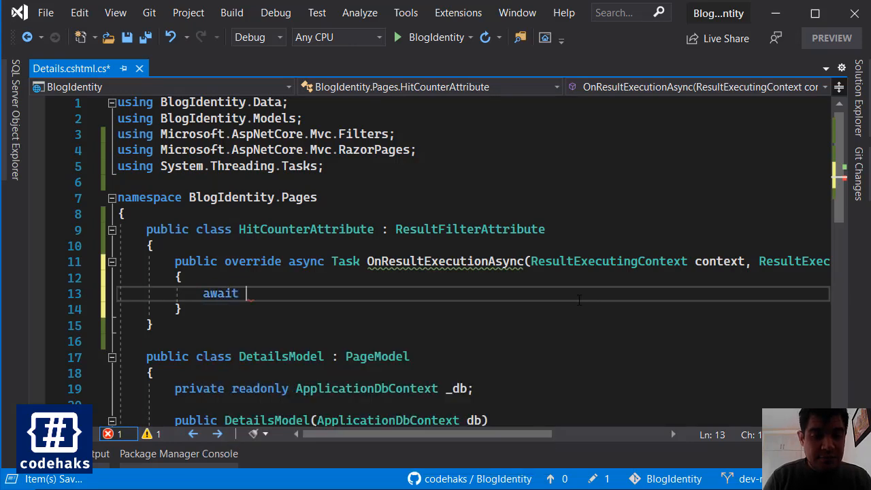
text(next)
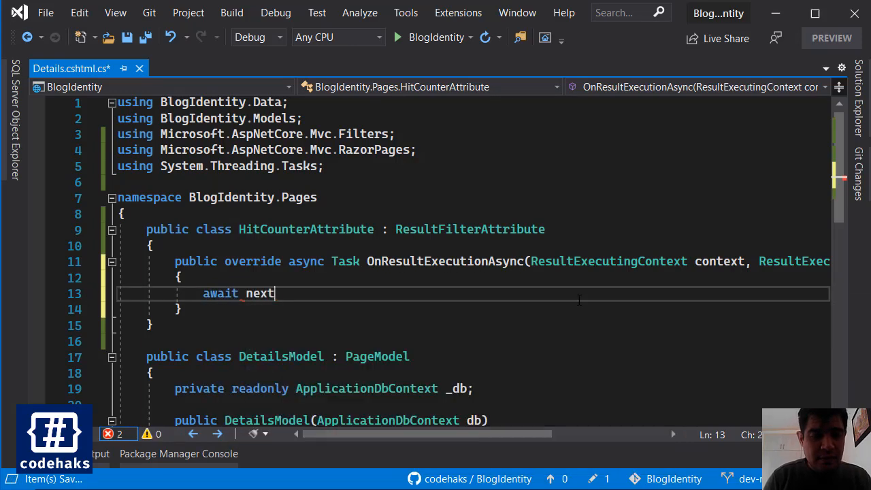
double_click(260, 294)
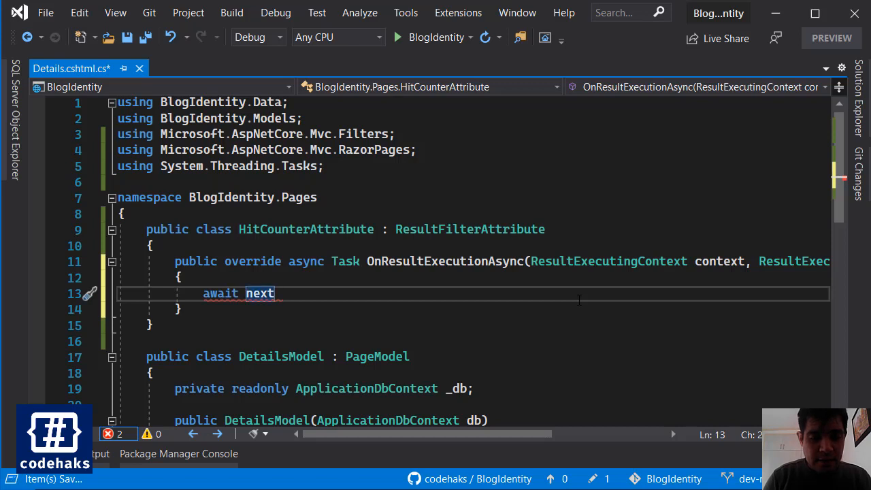
text(();)
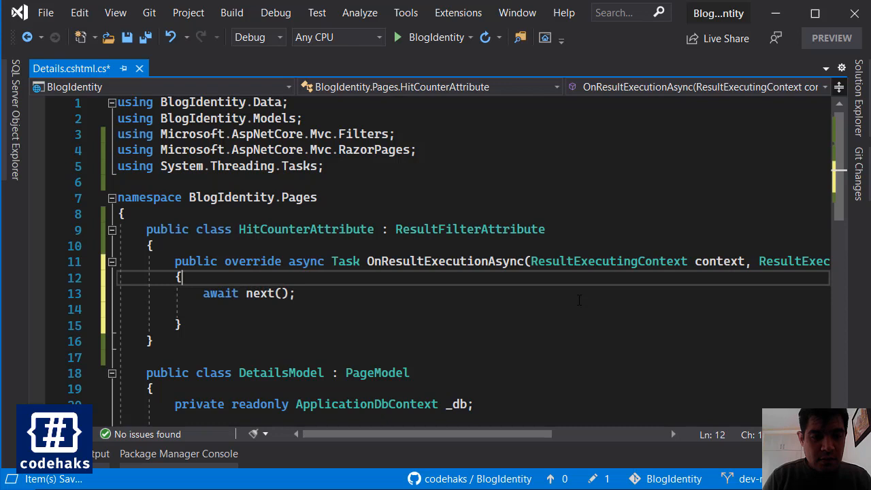
text(///)
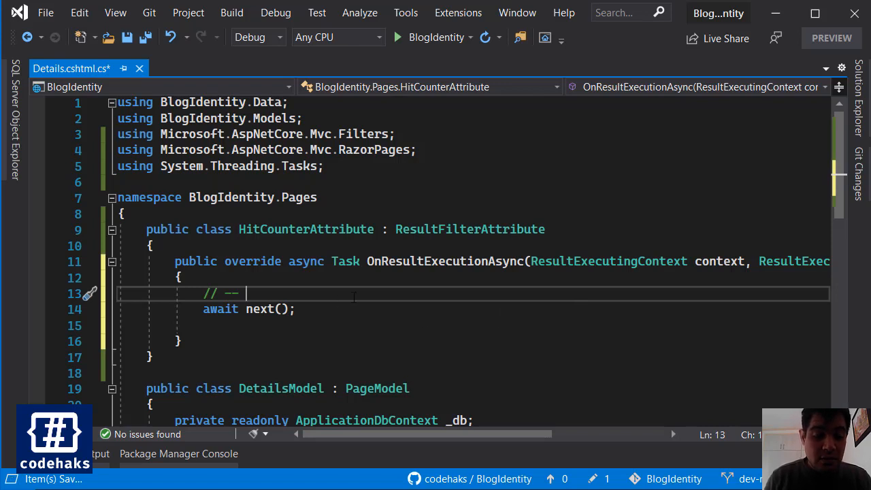
- Add '// -- Before' and '// -- After' comments with var test = 5; and var test1 = 5; around await next()
text(Befor)
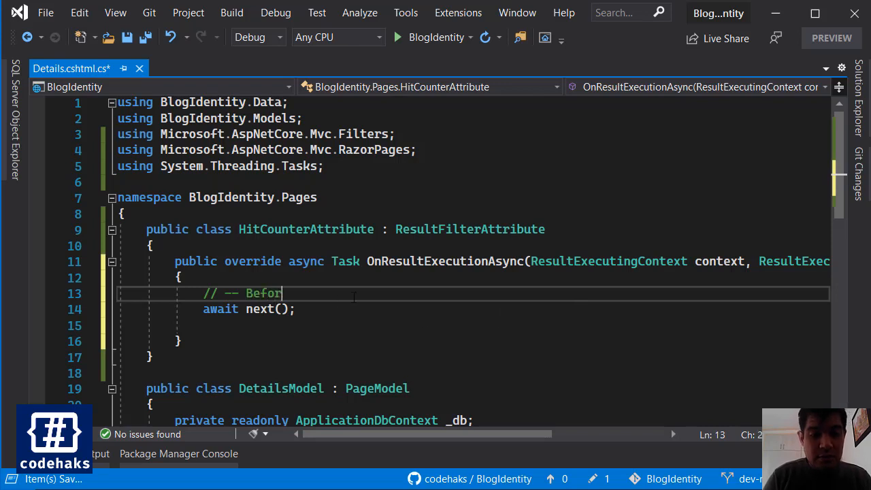
text(/)
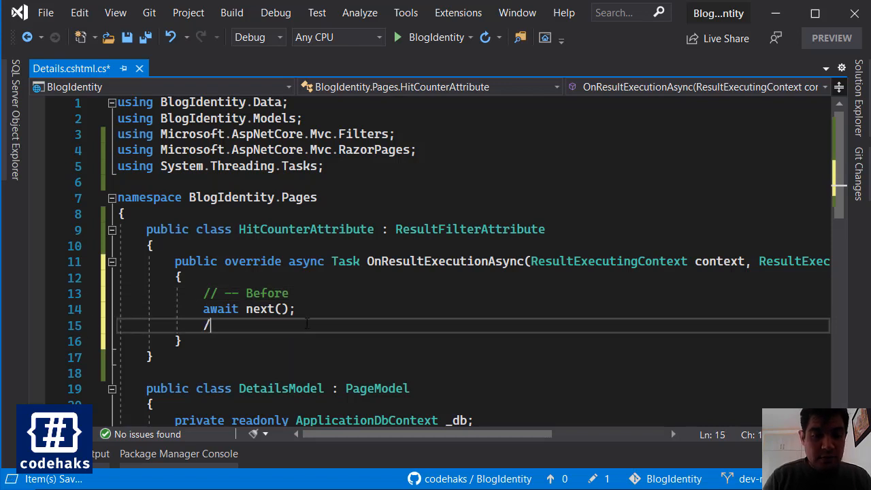
text(/ -- After)
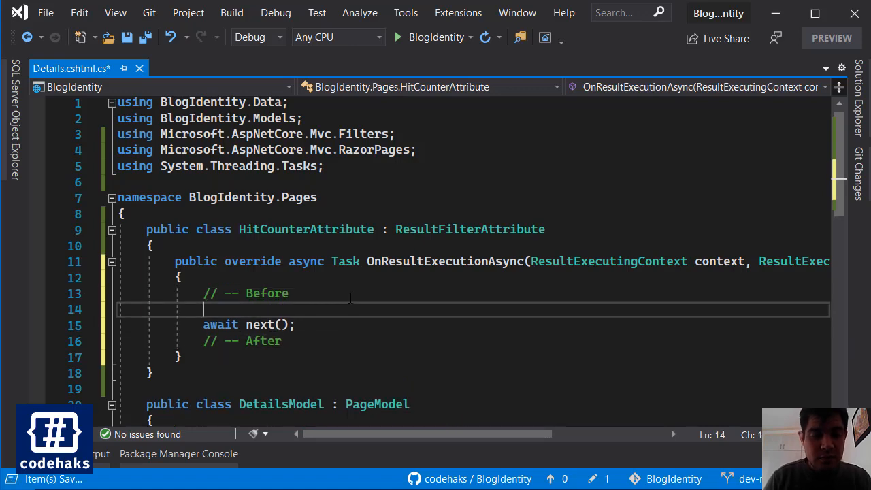
text(var test = 5;)
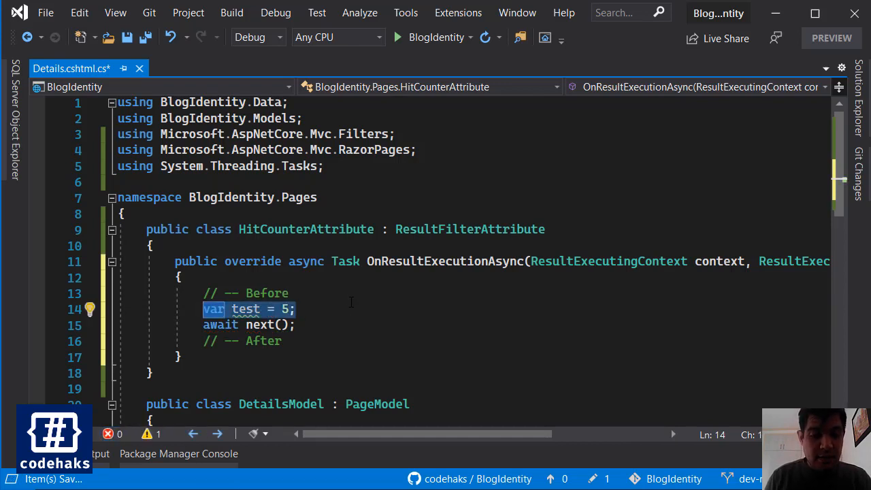
text(var test = 5;)
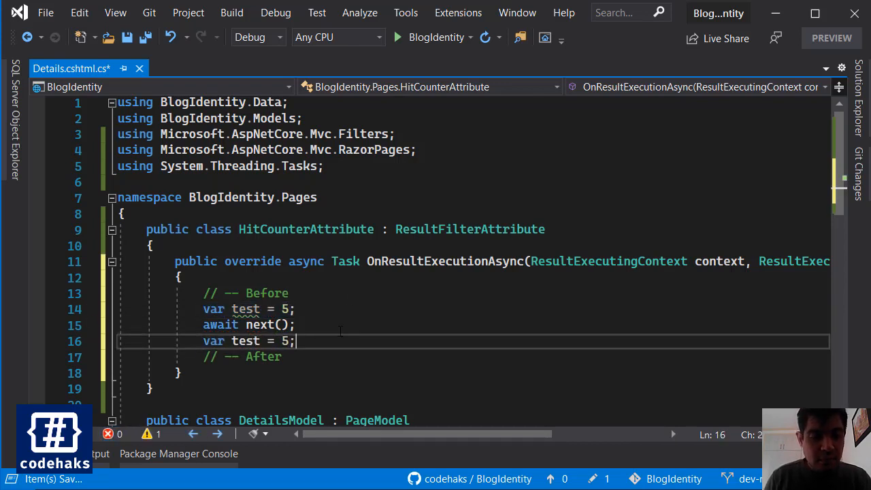
text(1)
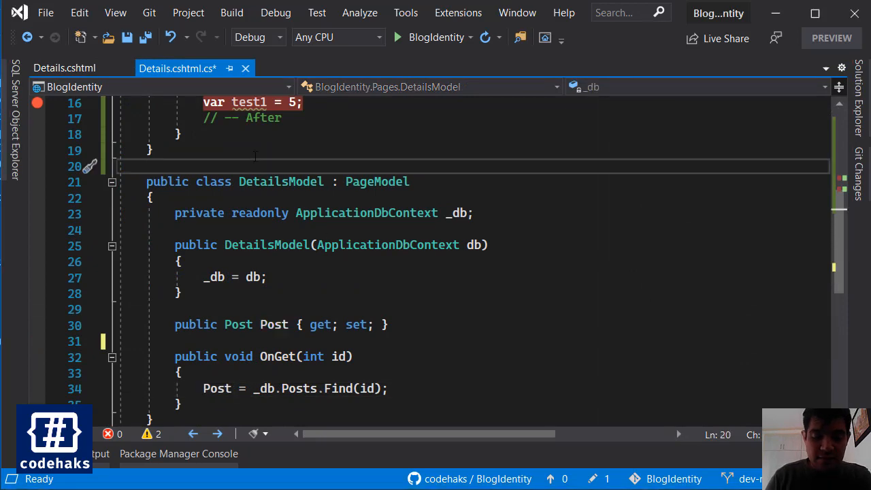
text([HitC)
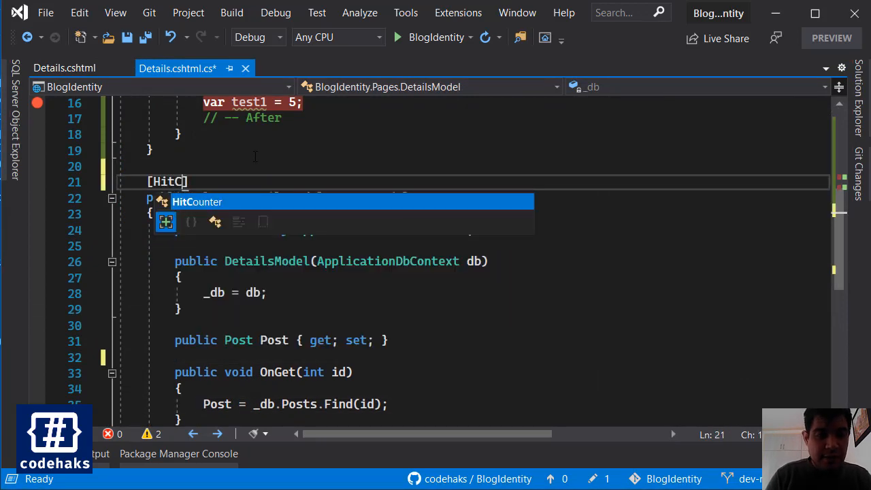
- Decorate DetailsModel with [HitCounter] and set a breakpoint on OnGet's Posts.Find line
key(Tab)
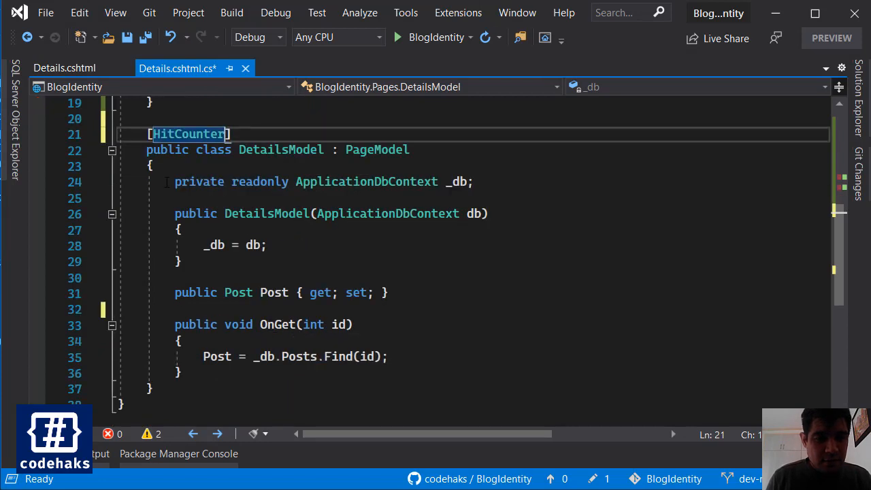
click(39, 356)
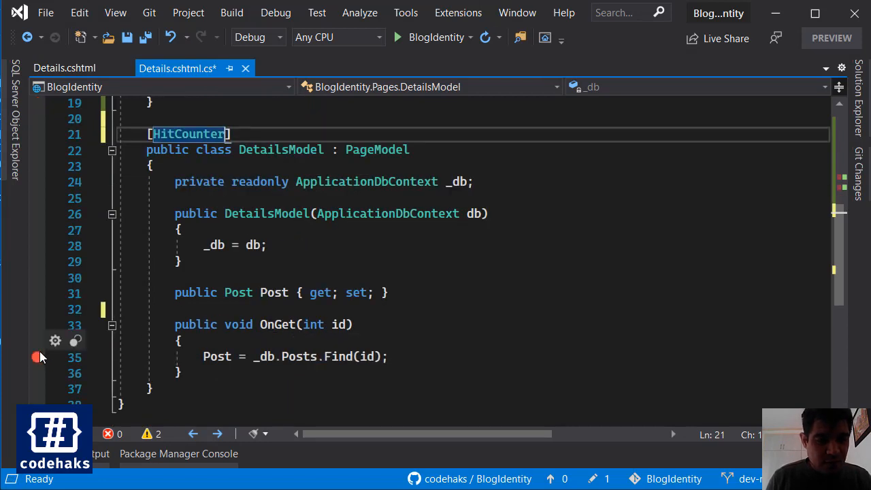
click(37, 357)
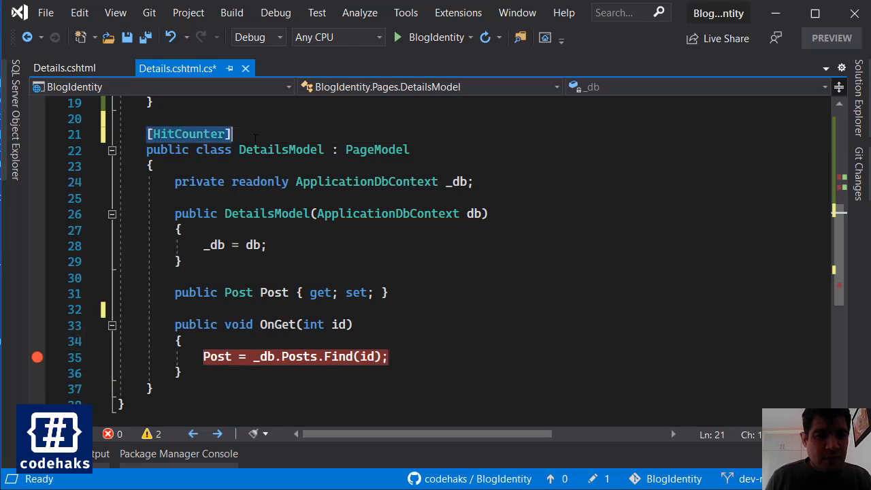
mouse_move(321, 245)
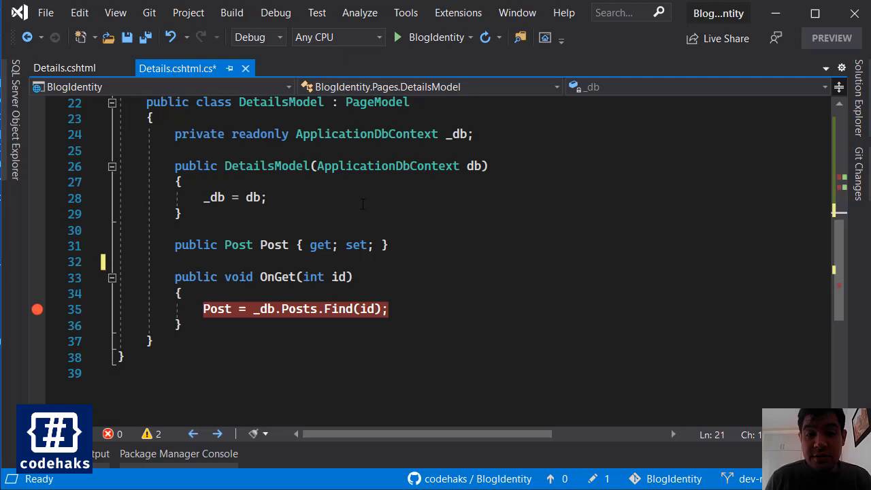
click(275, 13)
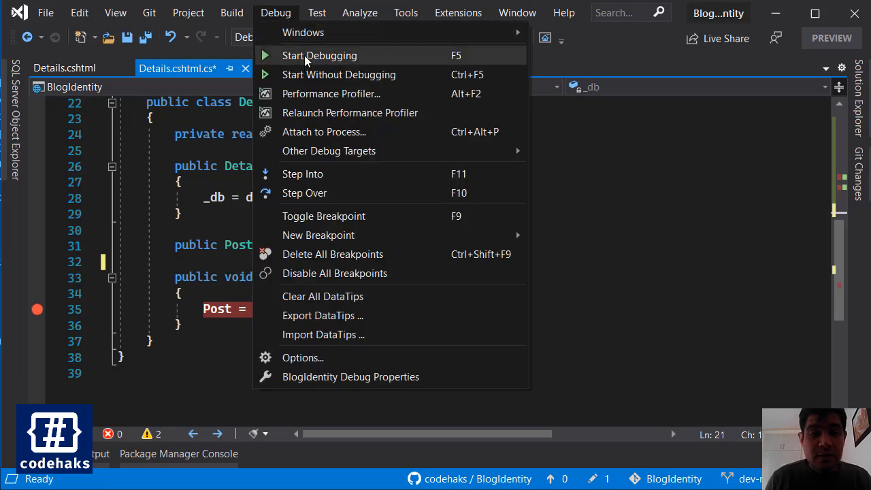
- Start debugging and load the Cool post's Details page (id 2) in Chrome
click(318, 54)
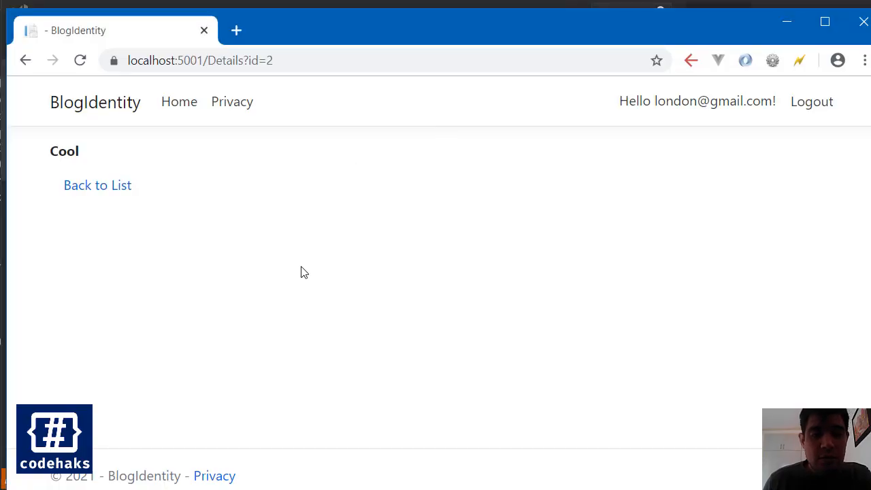
mouse_move(509, 181)
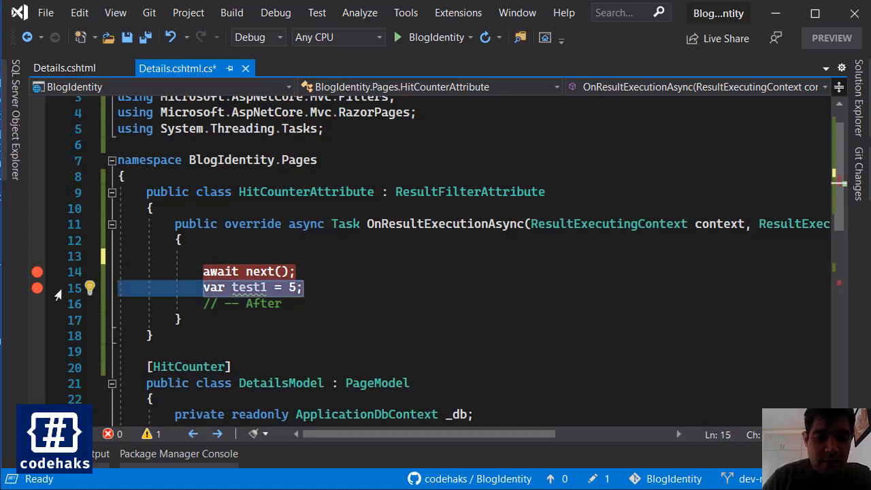
- Add private readonly ApplicationDbContext _db with a generated constructor assigning it, keeping var test1 = 5;
key(Delete)
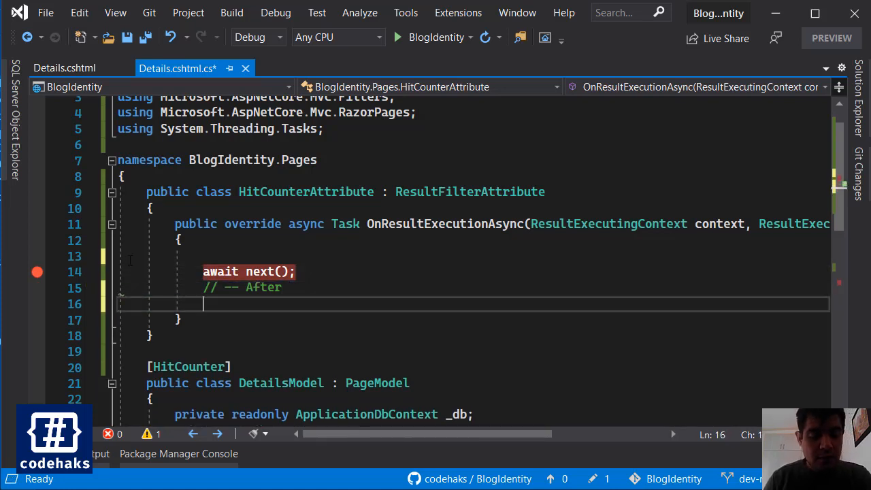
text(var test1 = 5;)
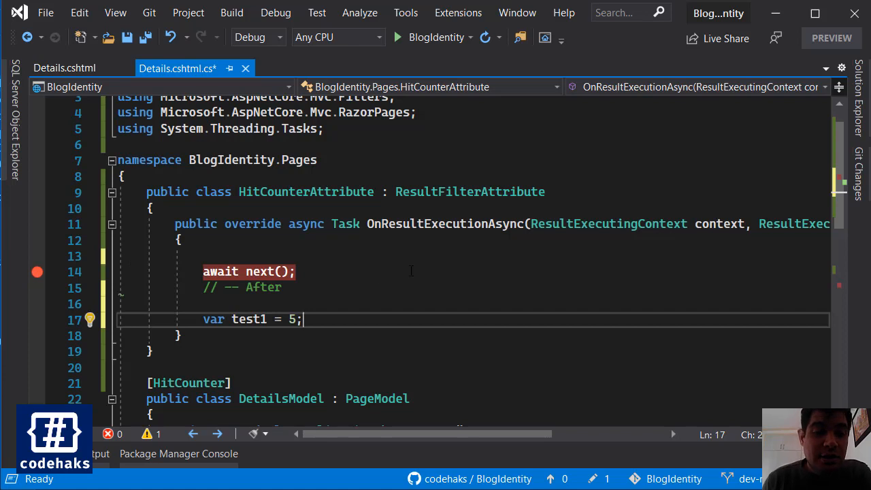
mouse_move(409, 302)
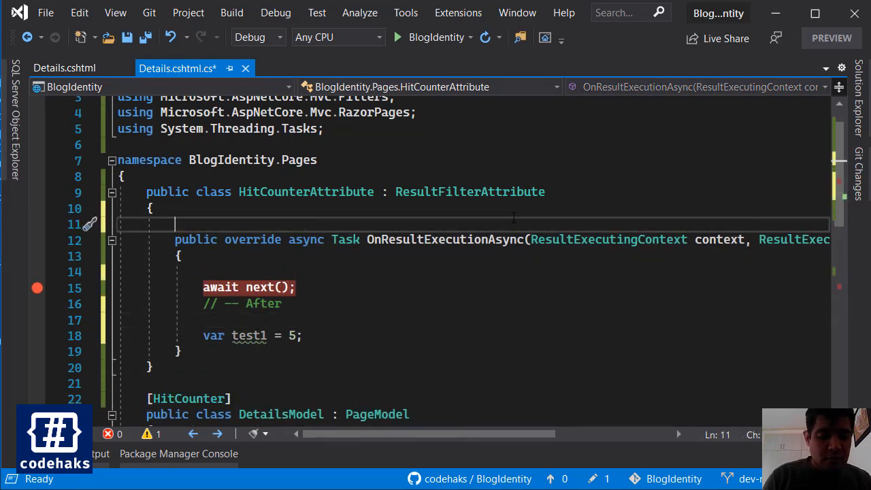
text(private)
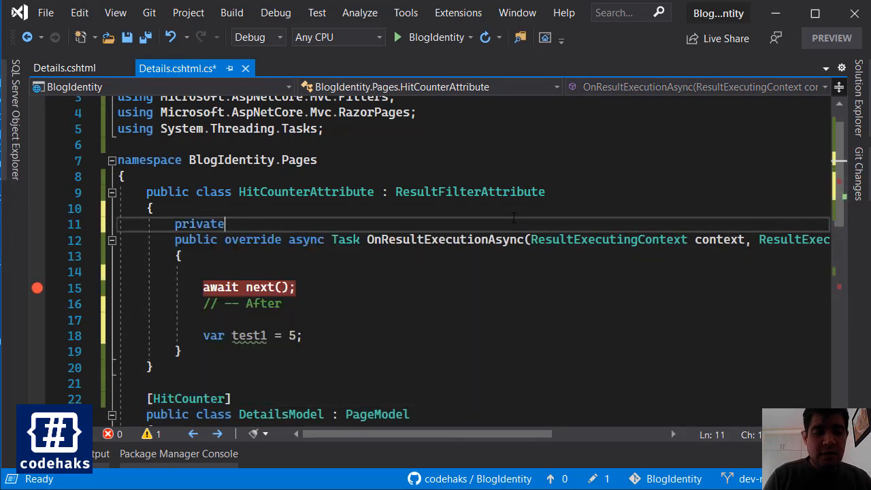
text(re)
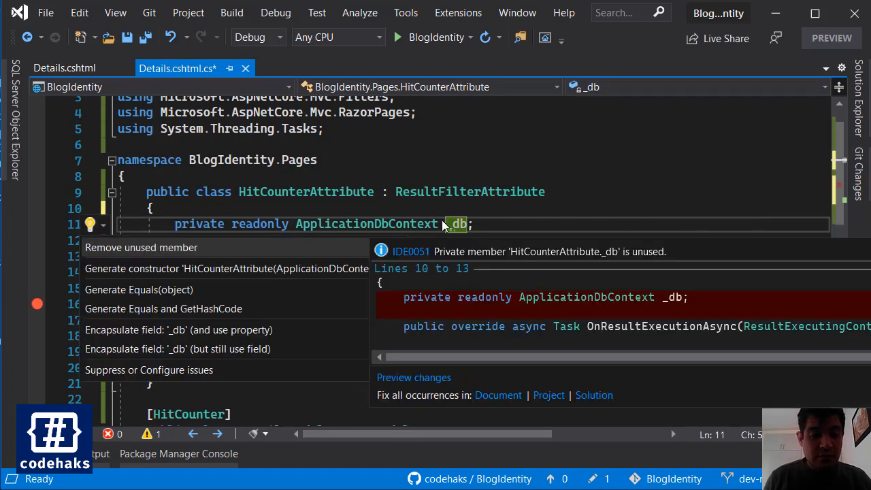
click(226, 268)
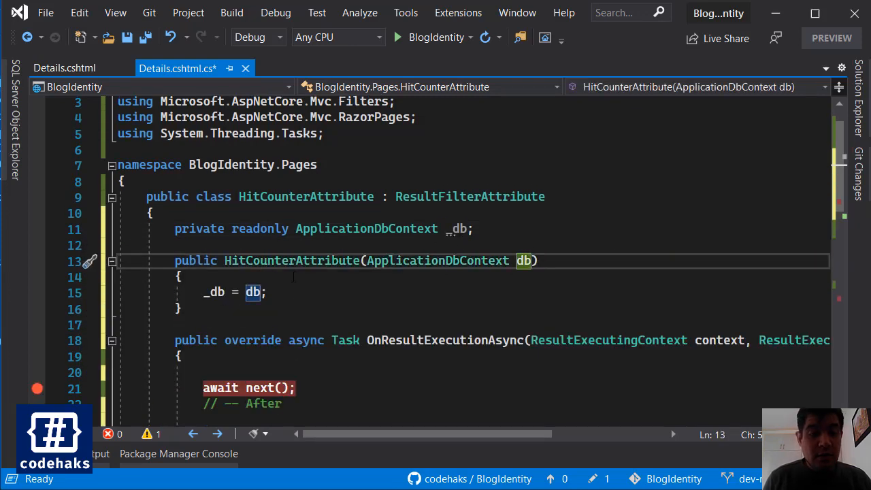
text(var test1 = 5;)
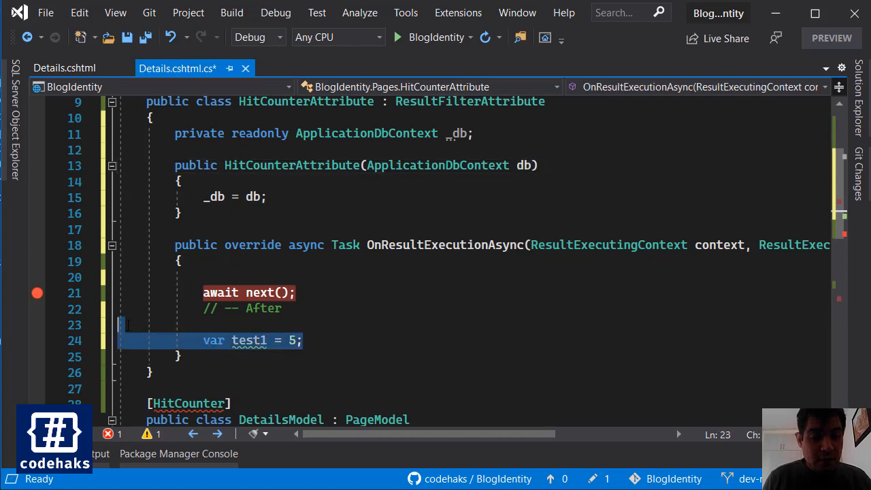
- Replace the test line with var id = 1; var post = await _db.Posts.FindAsync(id);
key(Delete)
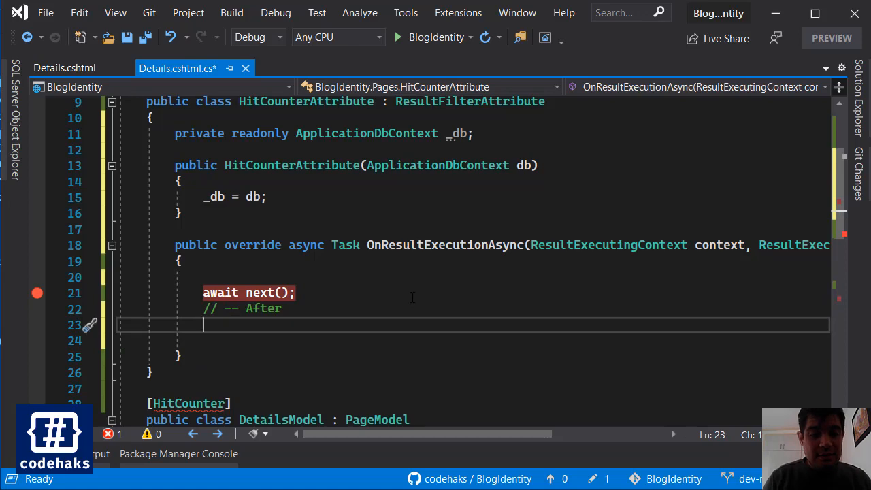
text(var)
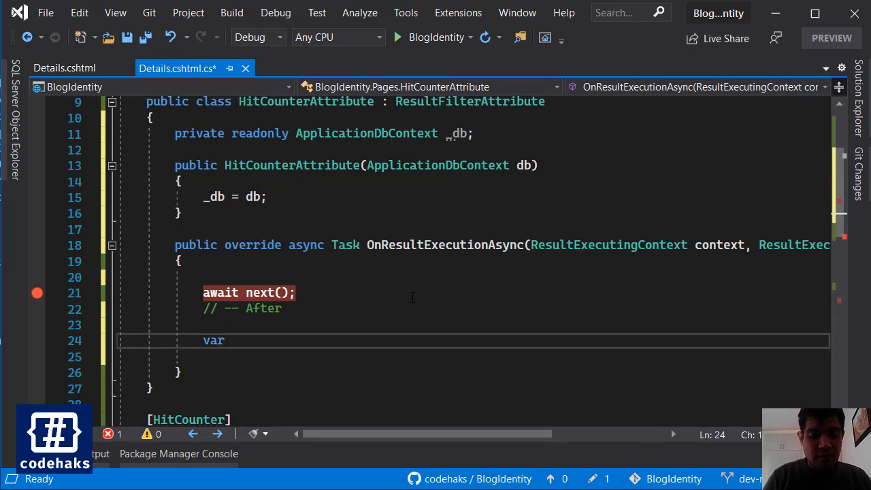
text(id=)
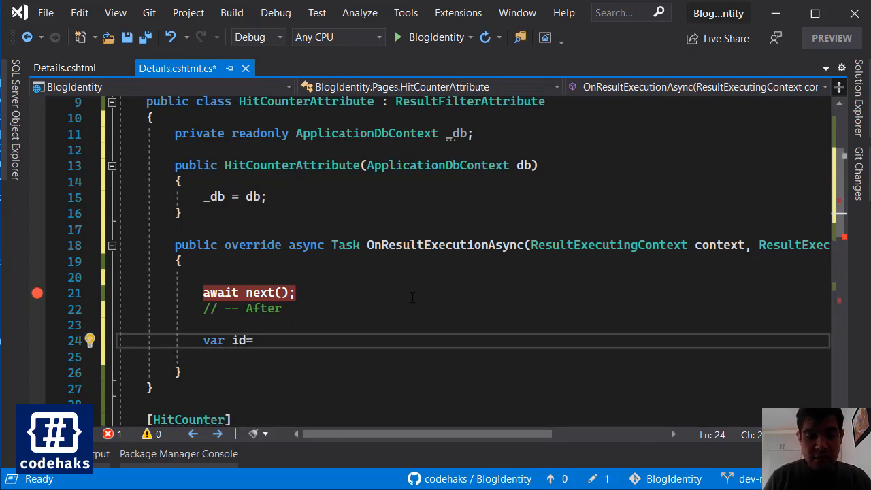
text(1;)
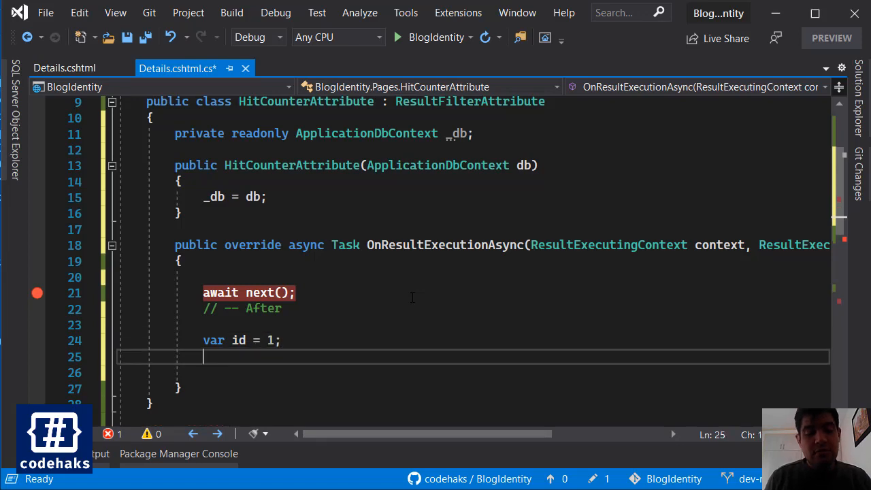
scroll(down, 3)
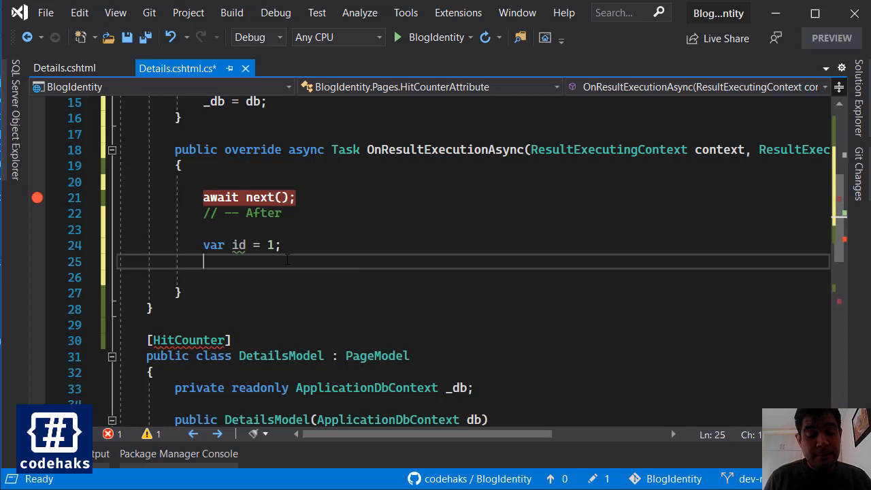
text(_db.)
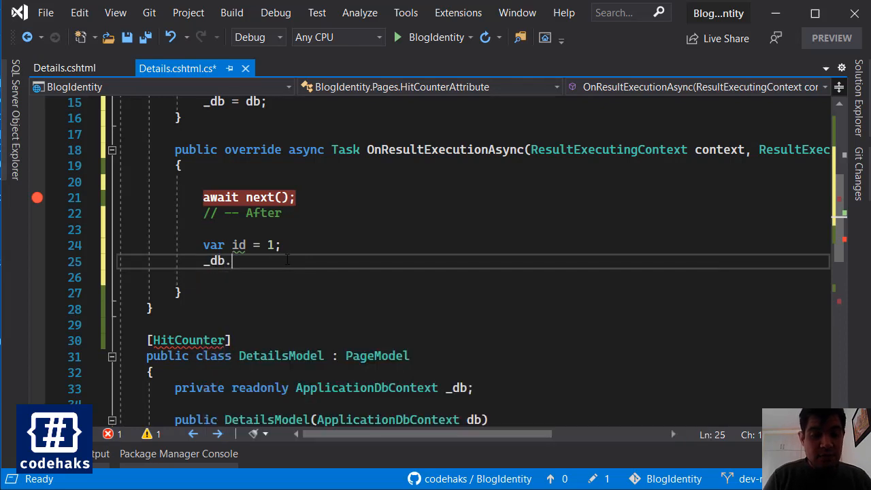
text(Find)
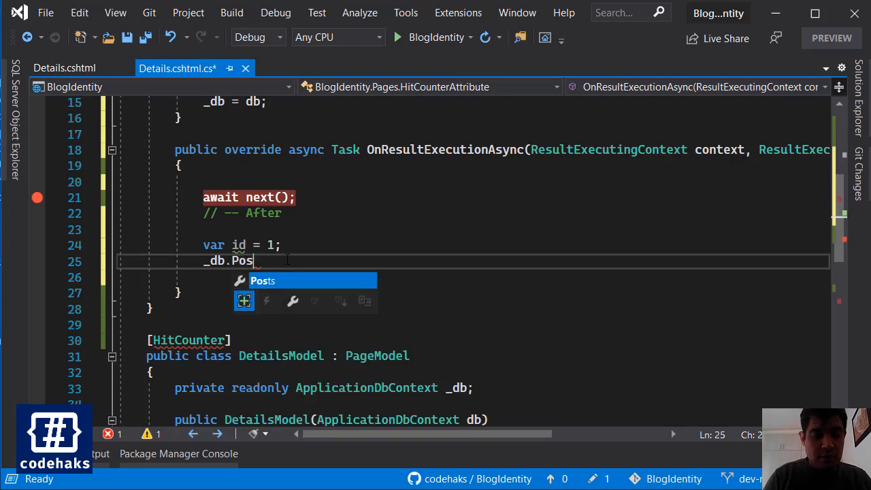
text(ts.Find)
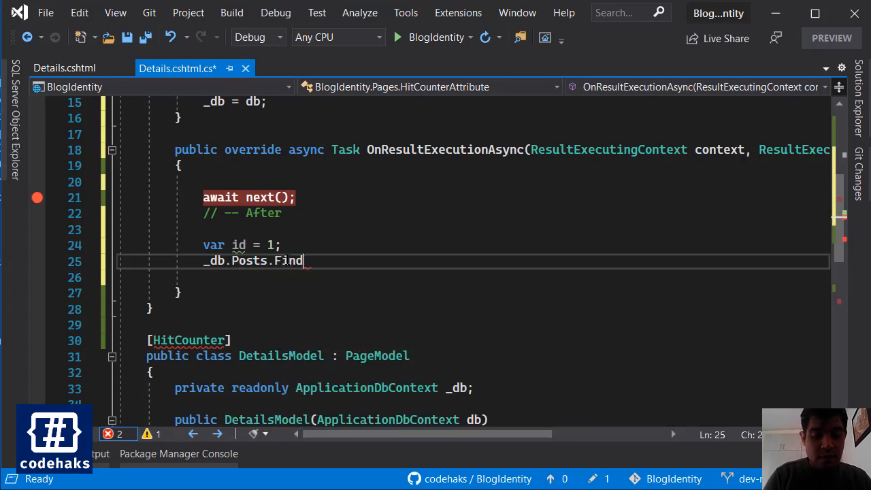
text((id))
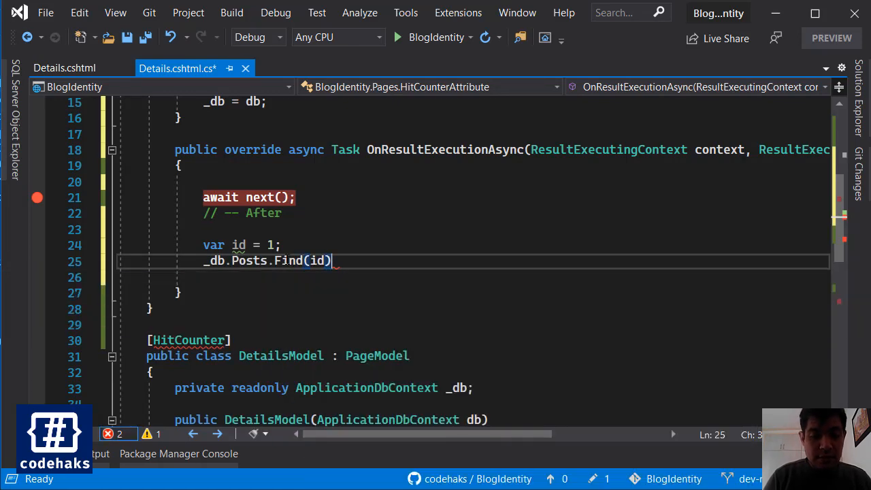
text(;)
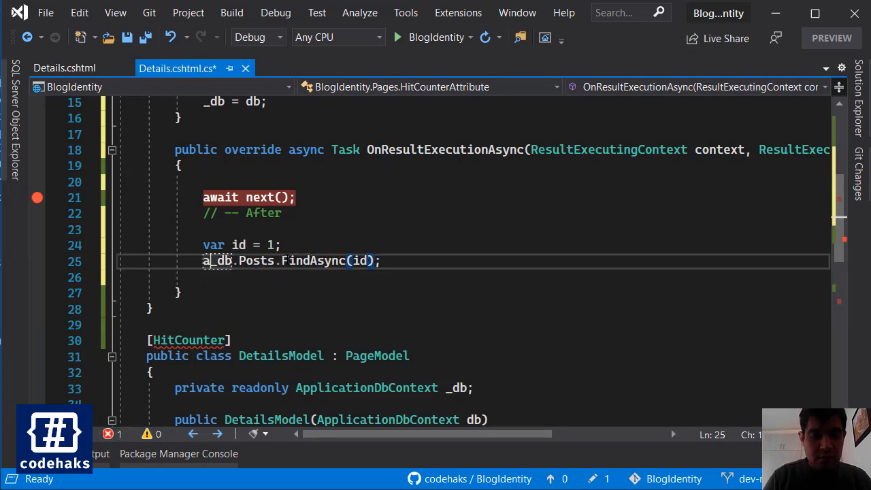
text(await)
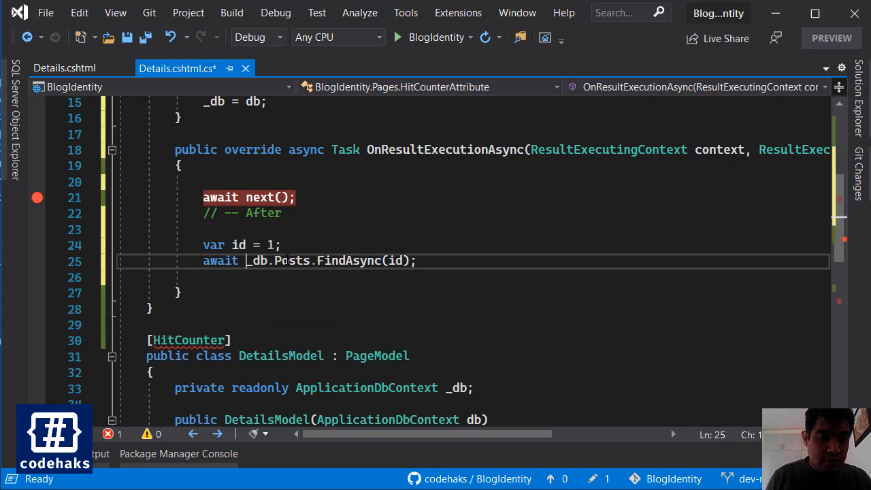
double_click(256, 261)
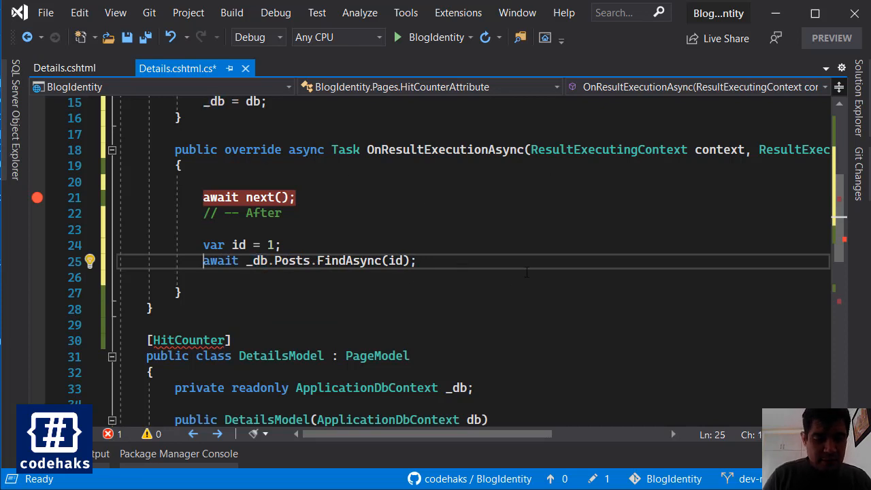
text(var post=)
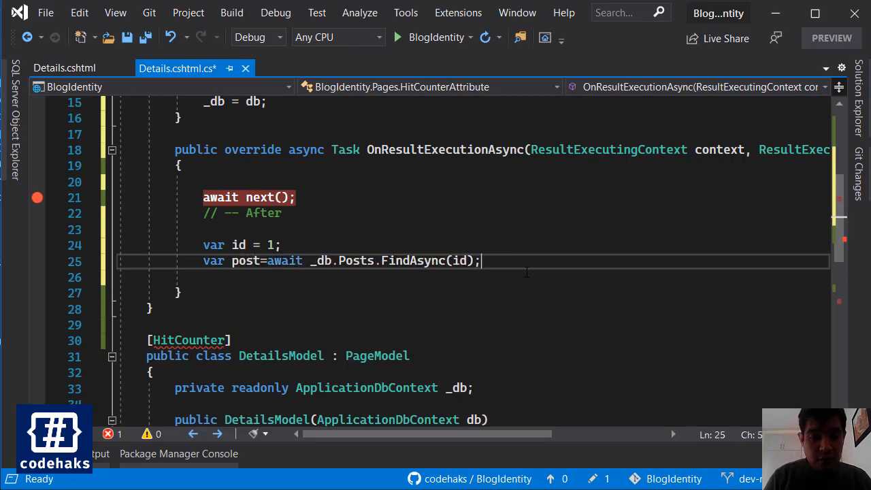
- Increment post.Hits and await _db.SaveChangesAsync(), then view Details.cshtml
text(post.)
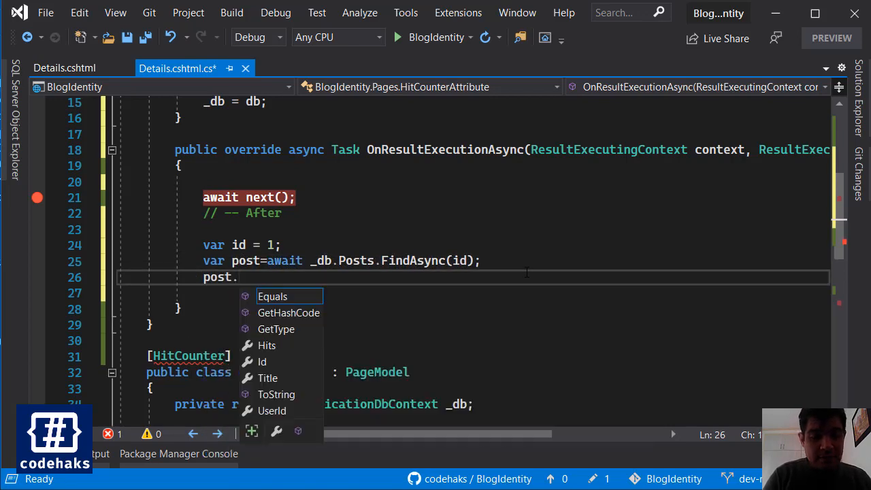
text(Hits++;)
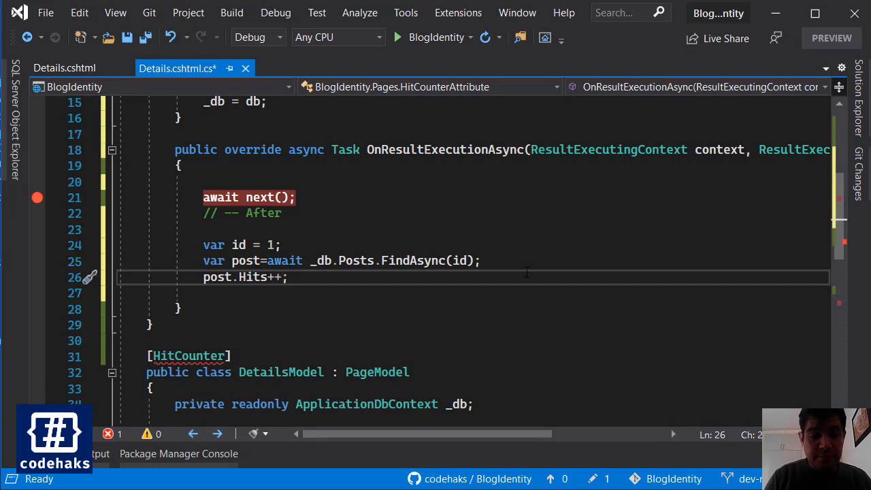
text(_db)
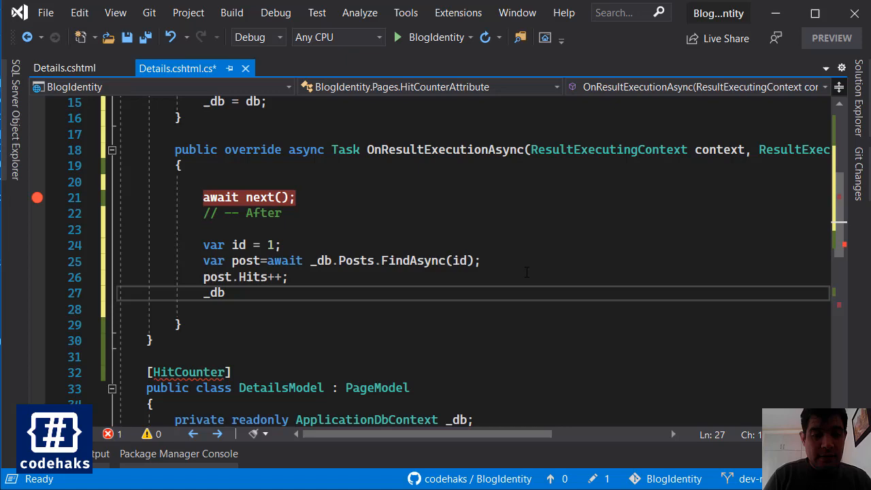
text(.SaveChangesAsync()
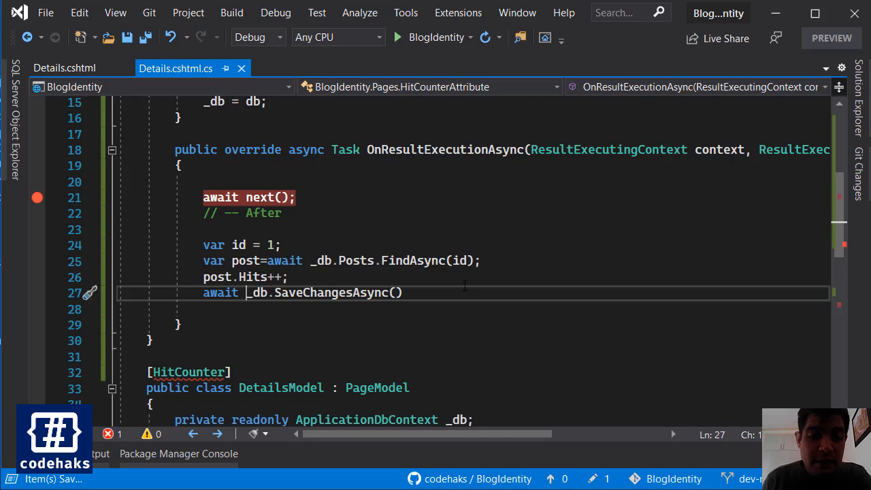
text(;)
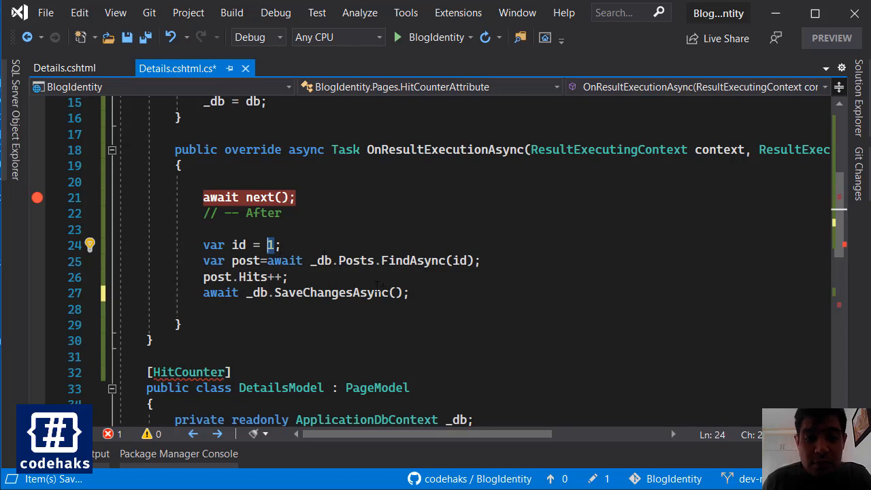
click(63, 68)
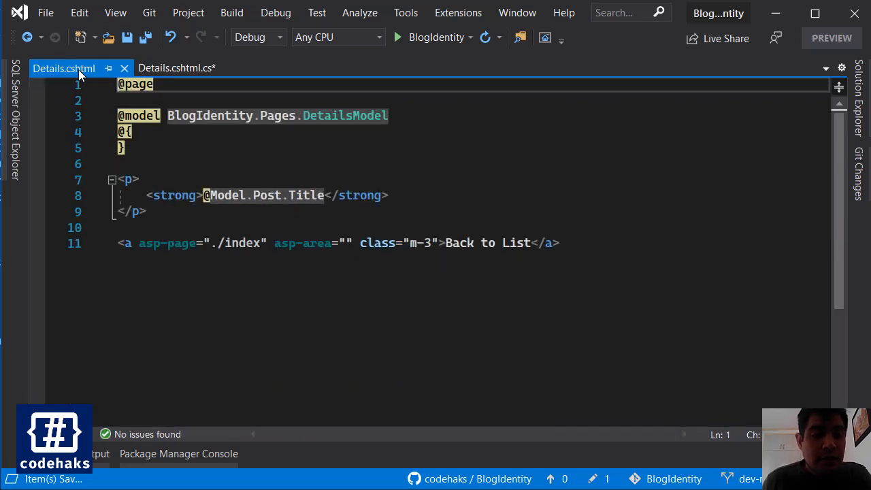
click(176, 68)
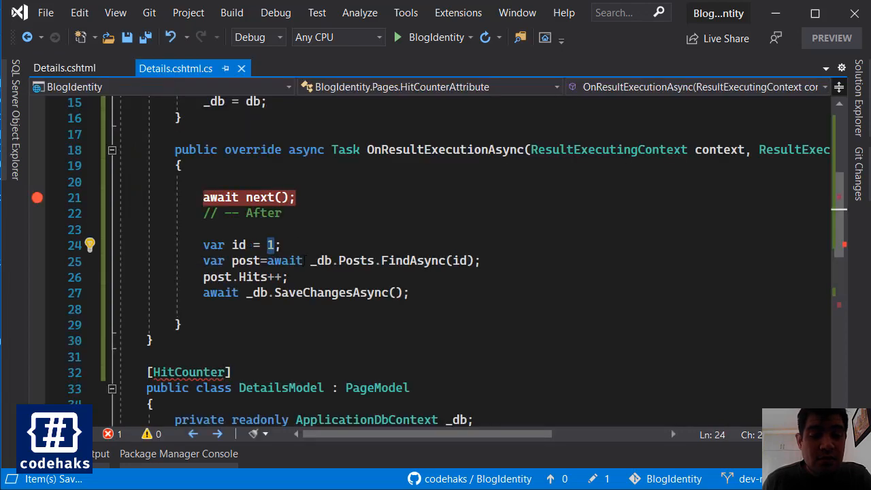
mouse_move(607, 208)
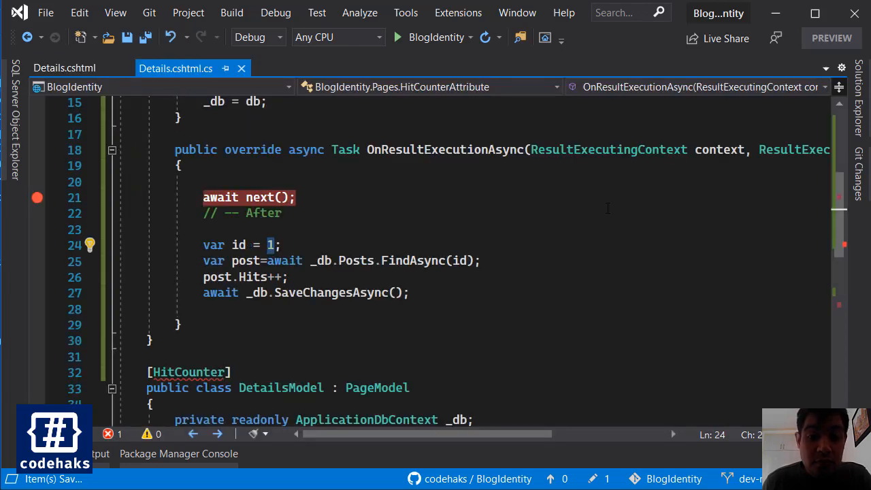
drag(174, 149, 231, 212)
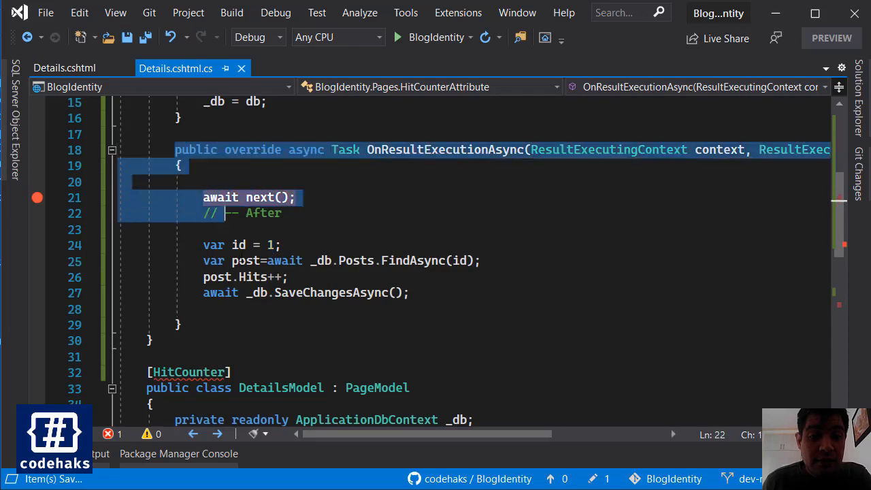
drag(225, 213, 180, 324)
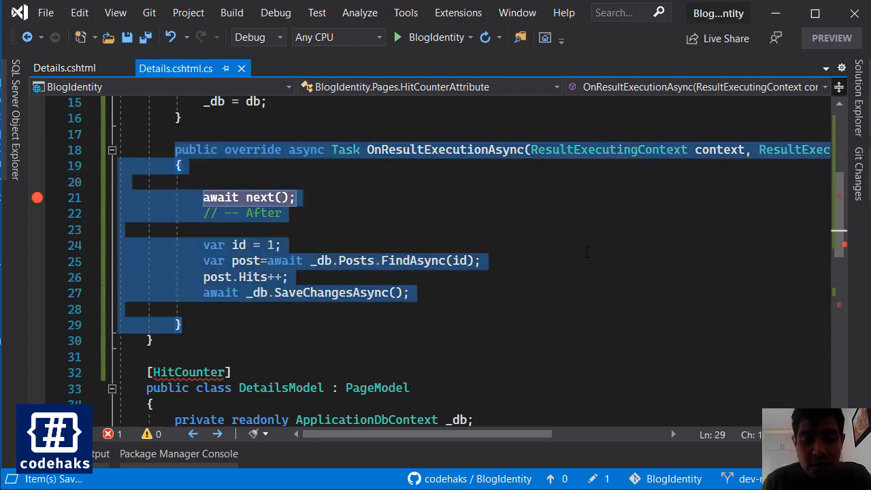
scroll(down, 3)
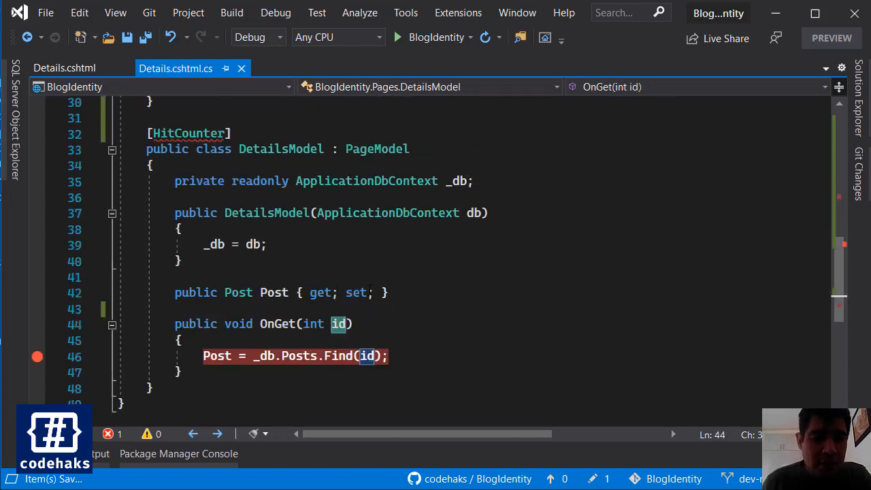
scroll(up, 3)
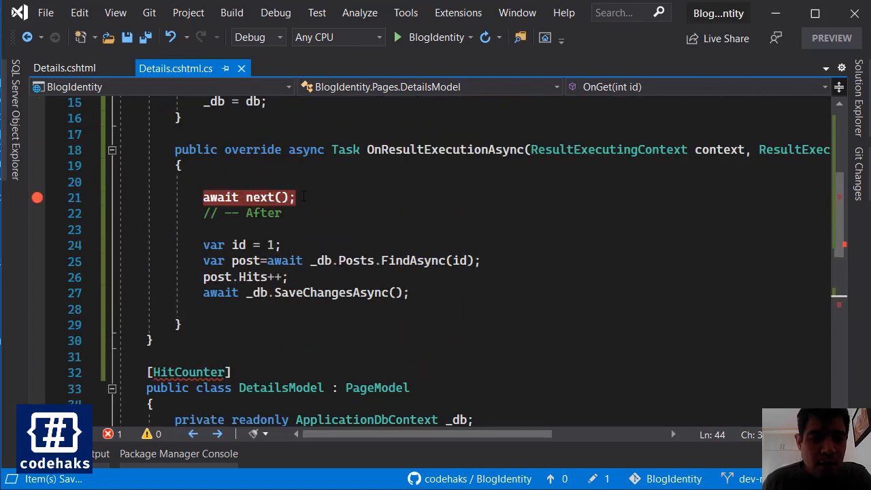
scroll(down, 3)
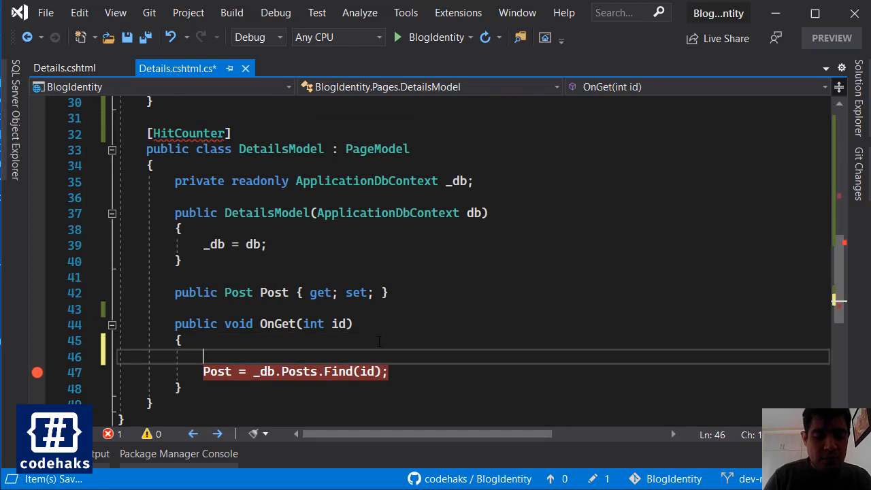
- In OnGet store the id with HttpContext.Items.Add("id", id);
text(HttpContext.)
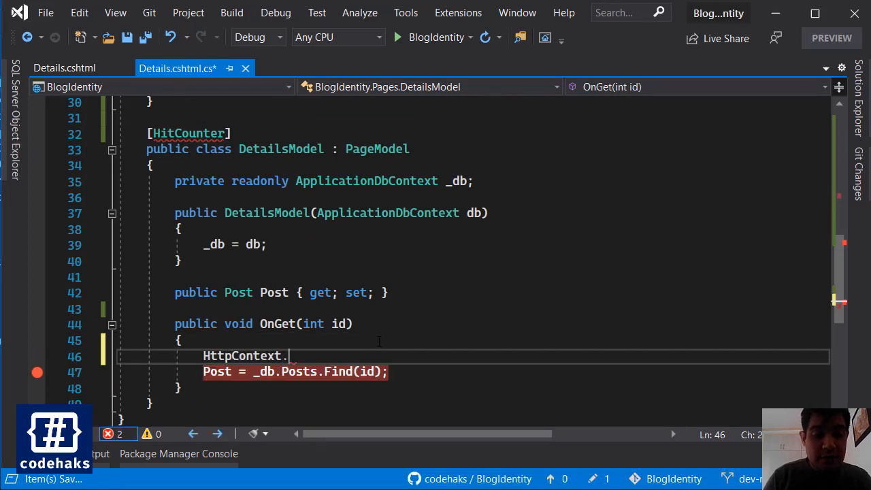
text(Items.Add(")
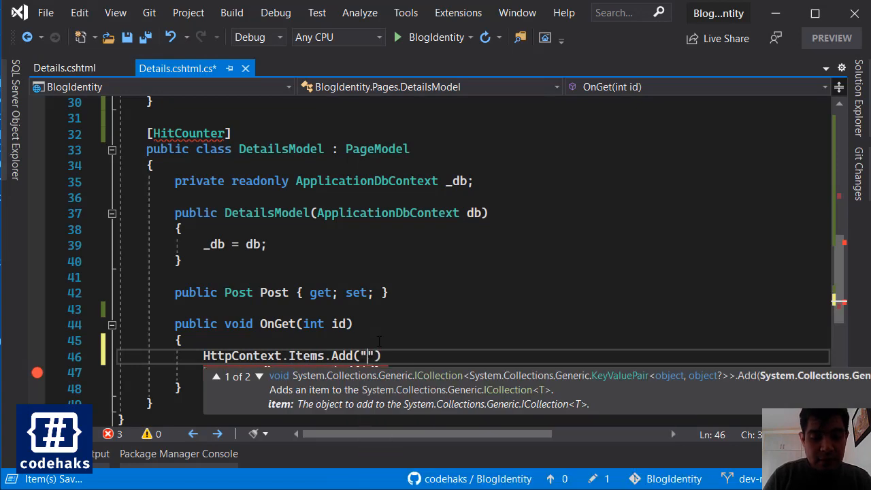
text(id", id)
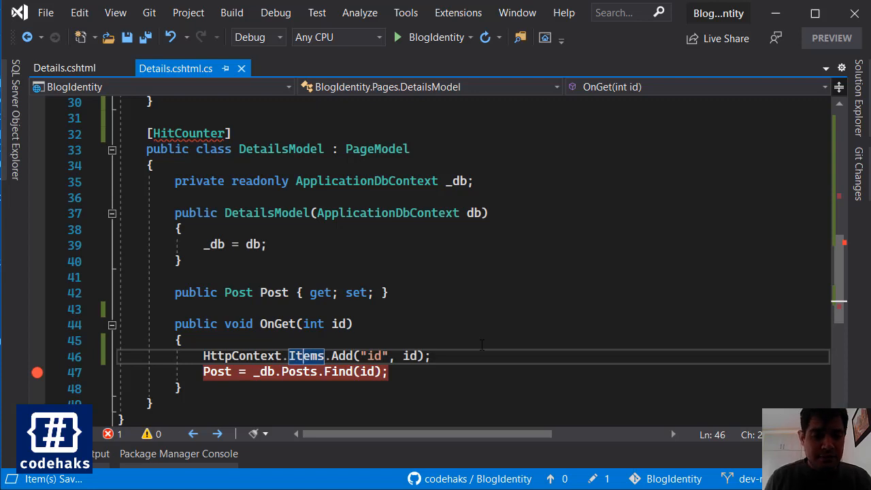
click(64, 68)
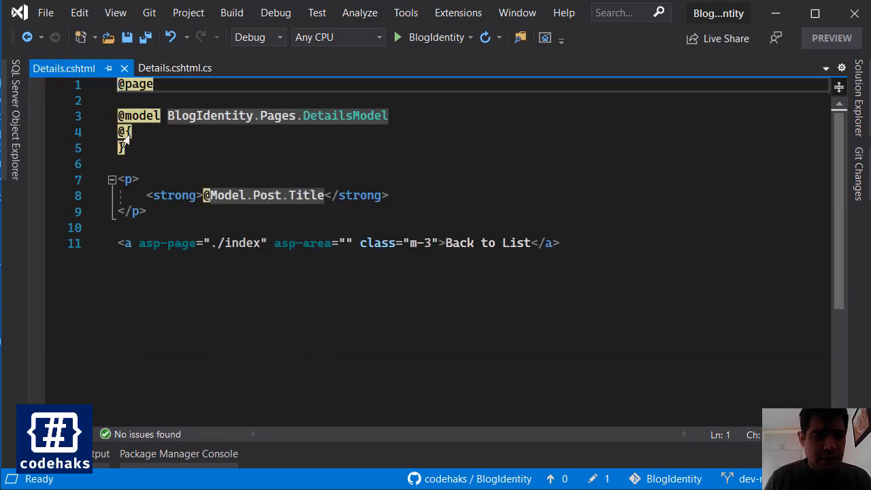
click(174, 68)
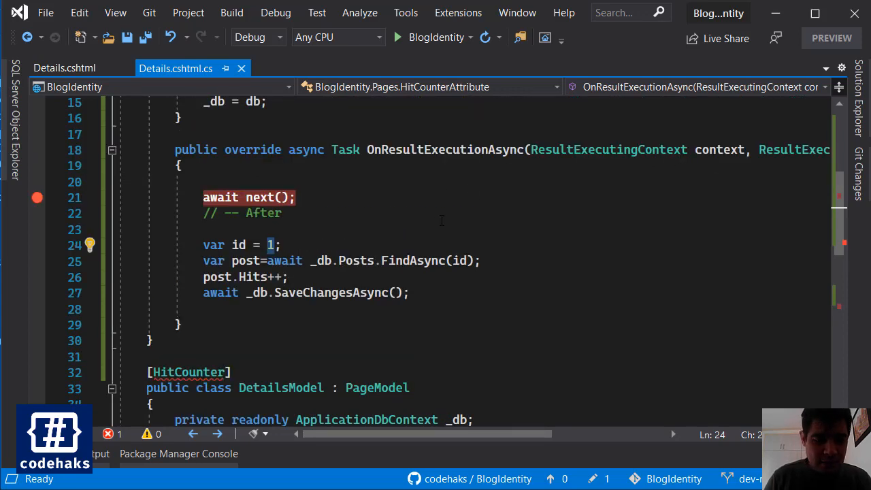
- Set the filter's id to int.Parse(context.HttpContext.Items["id"].ToString()) instead of 1
text(context.)
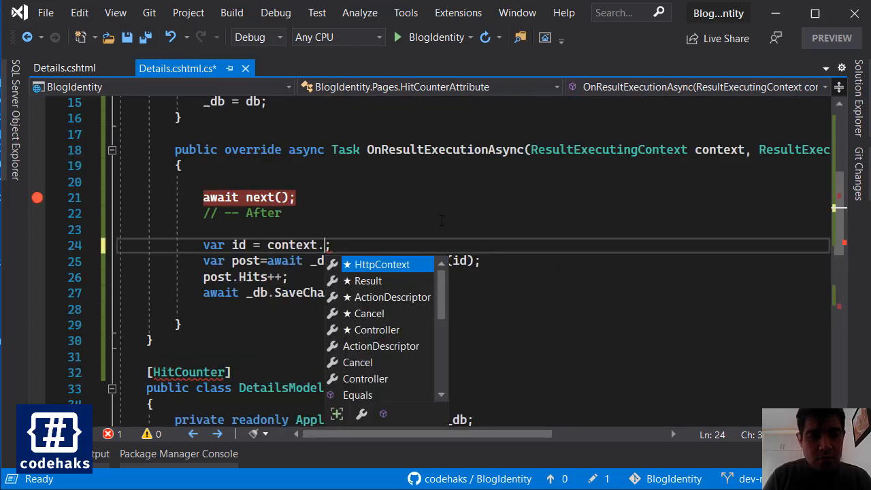
text(HttpContext.Items)
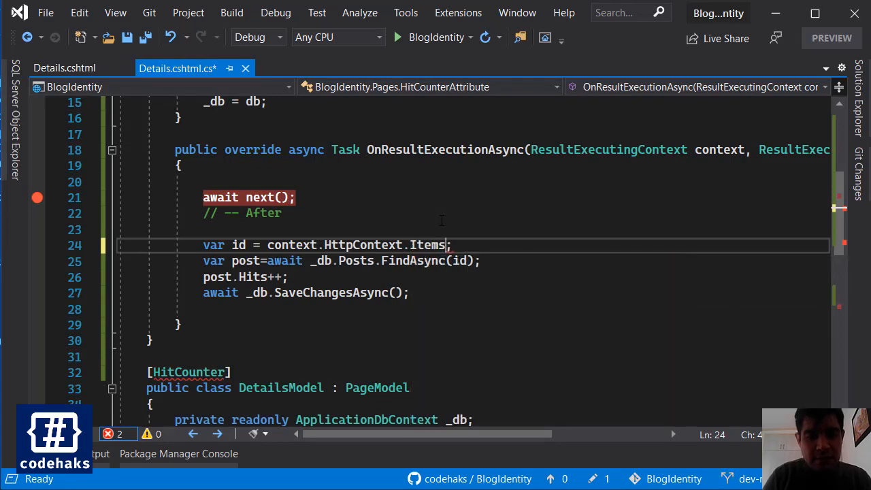
text(.f)
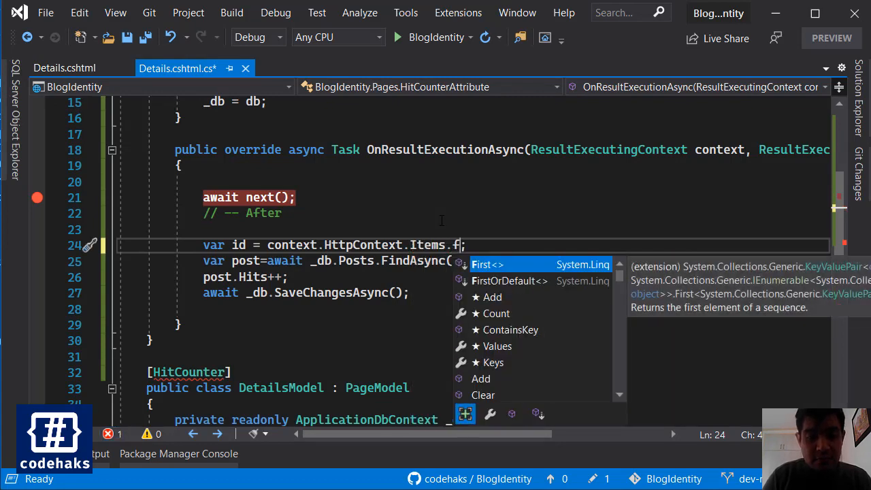
text([)
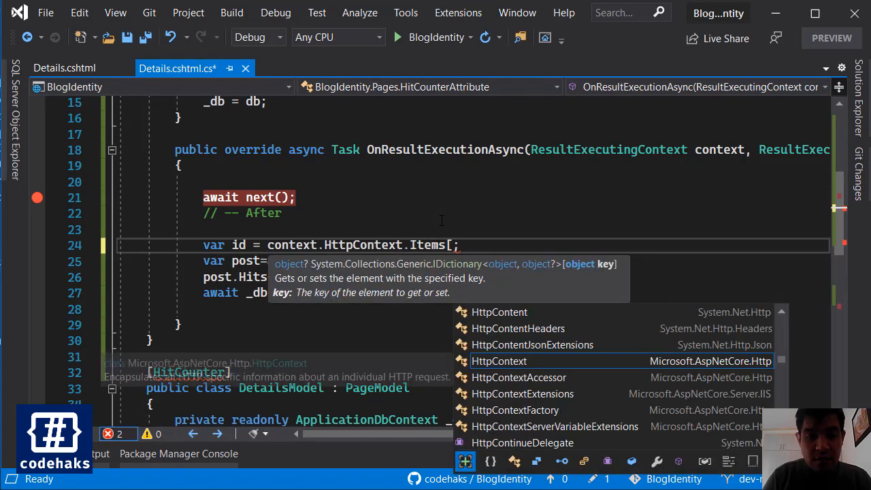
text(")
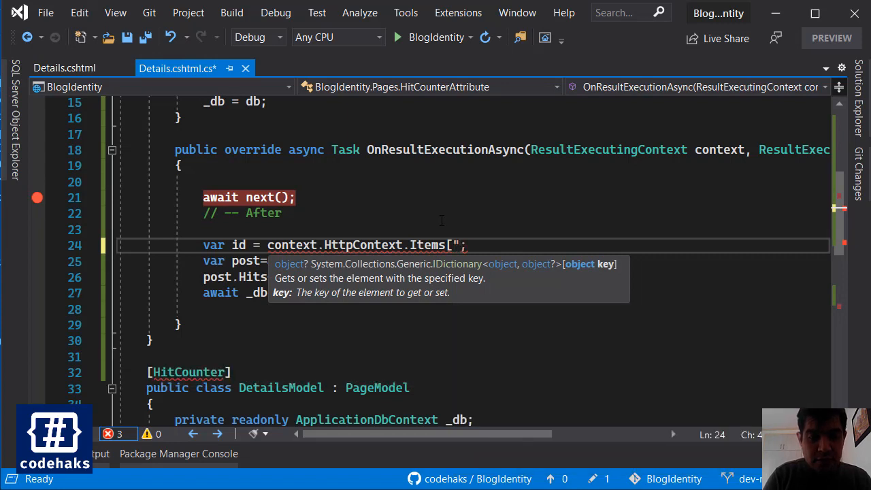
text(id)
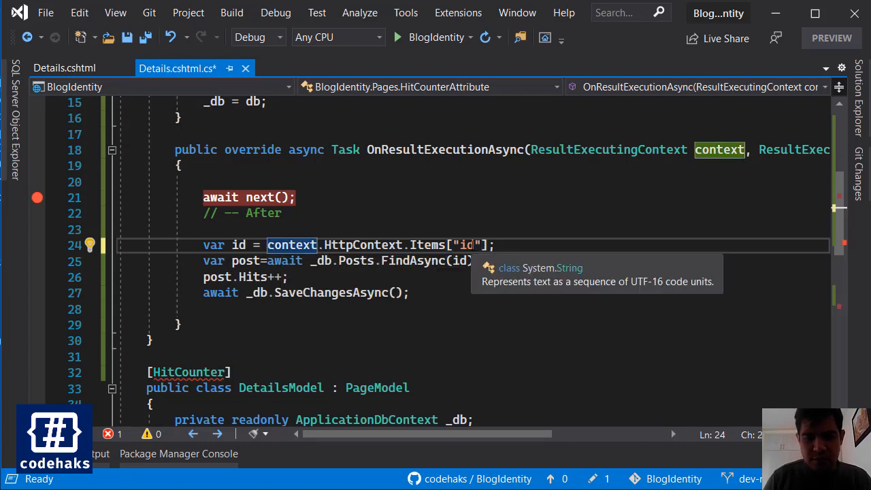
text(int)
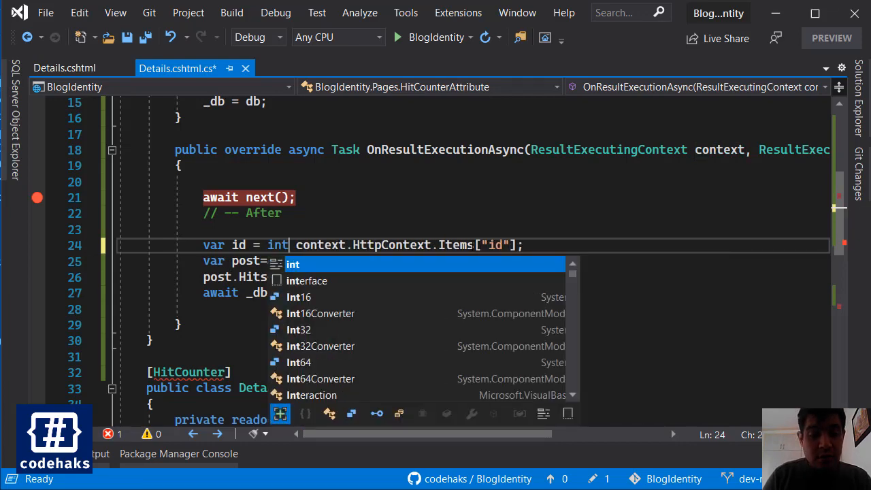
text(.Parse()
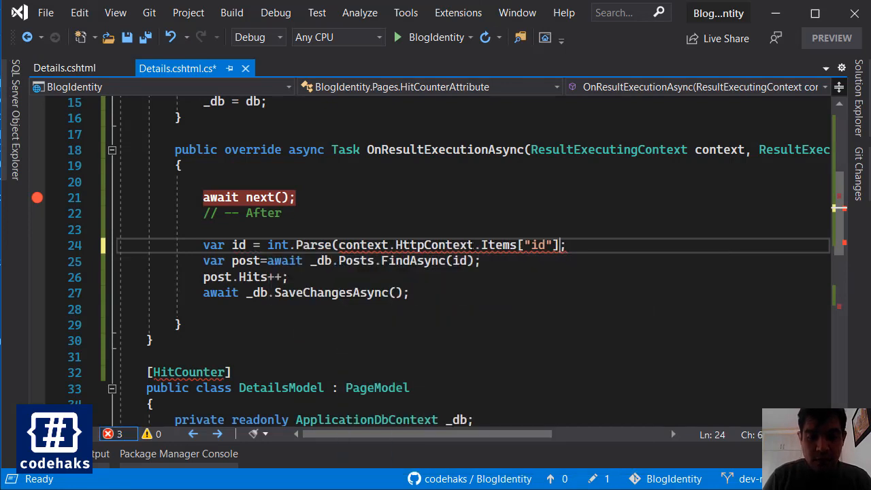
text())
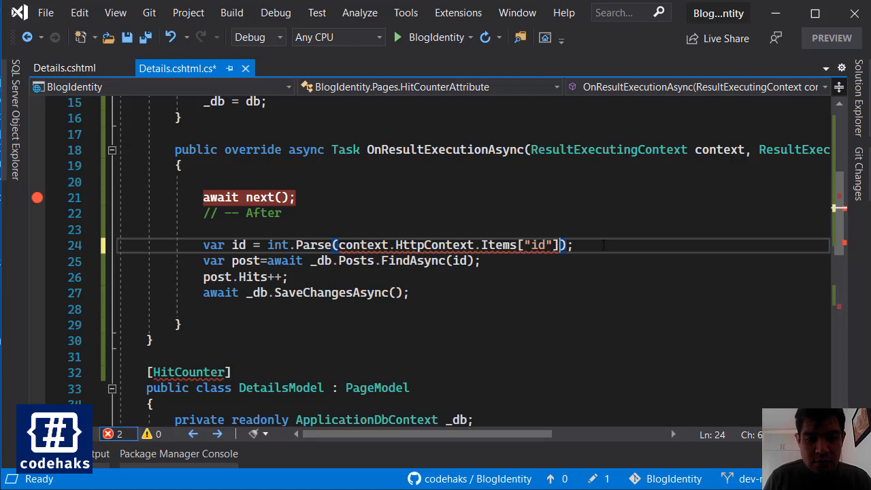
text(.ToString())
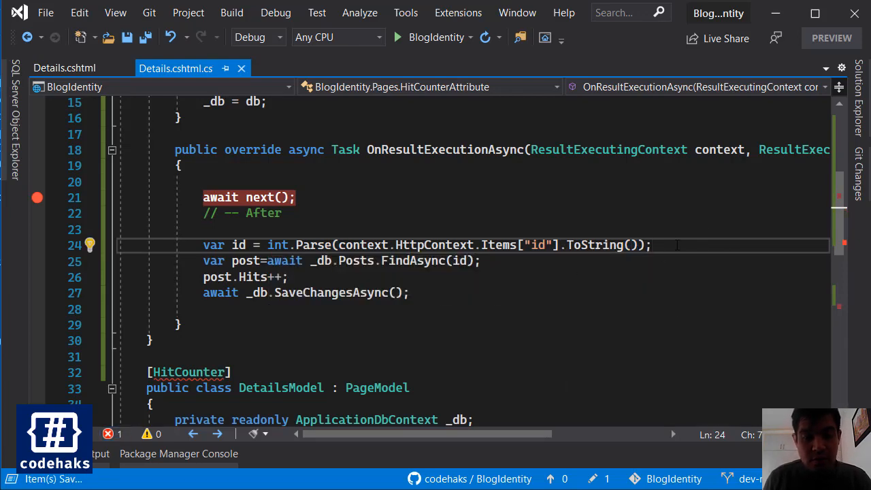
key(enter)
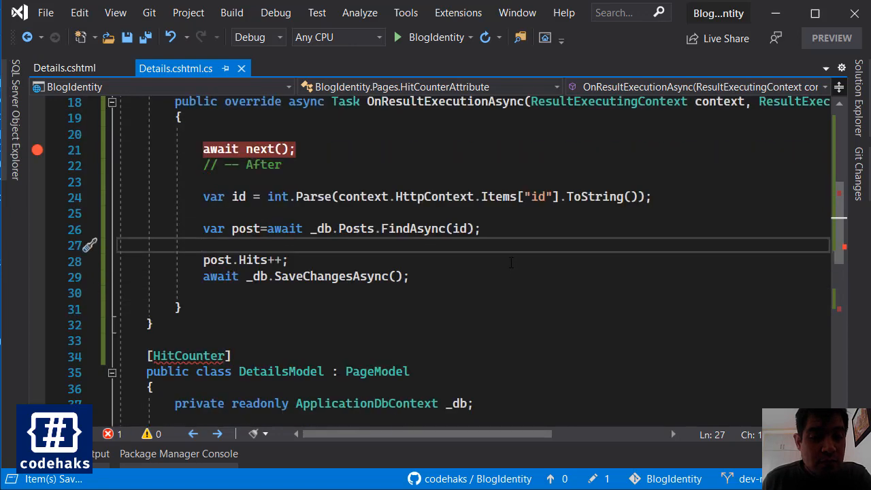
- Replace [HitCounter] on DetailsModel with [TypeFilter(typeof(HitCounterAttribute))]
scroll(down, 3)
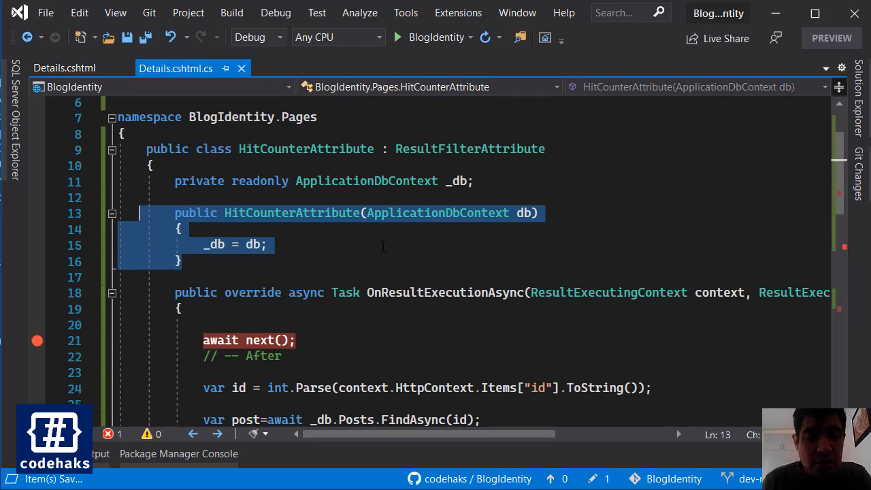
scroll(down, 3)
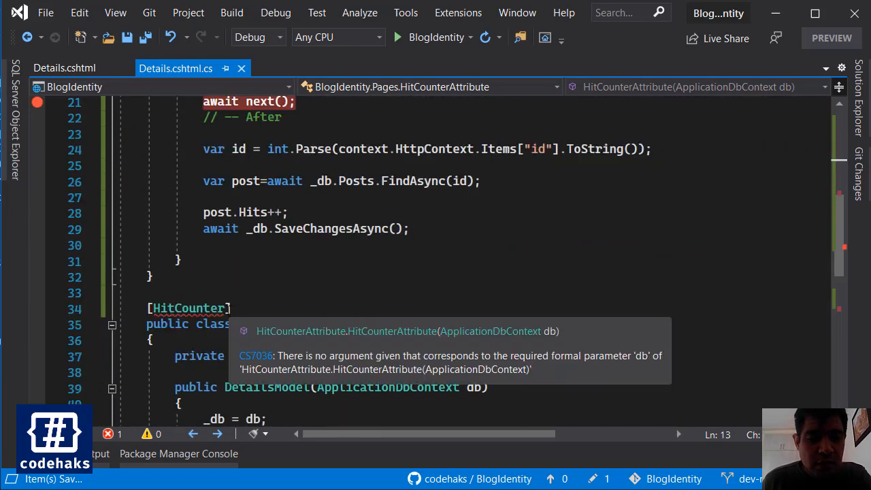
text(()
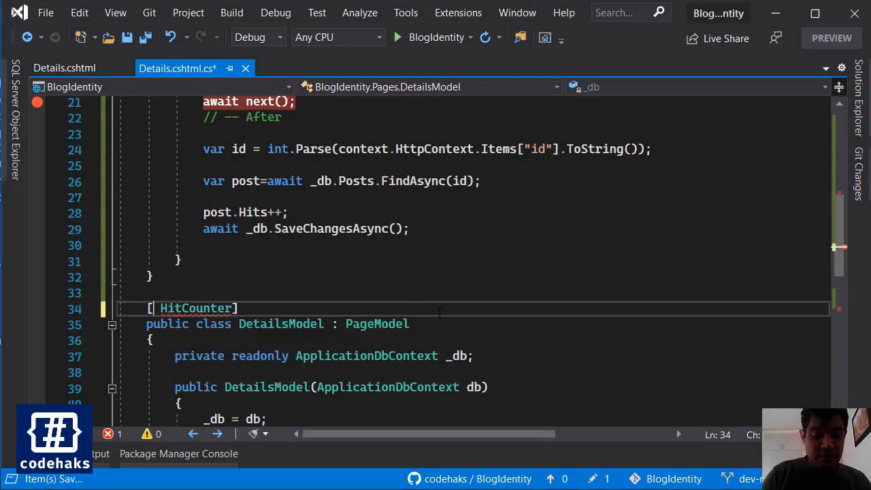
text(TypeFilter()
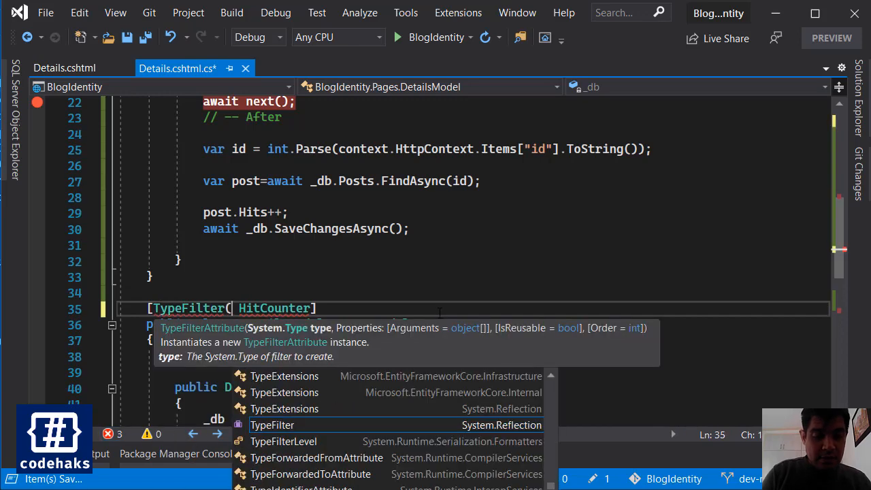
text(typeof()
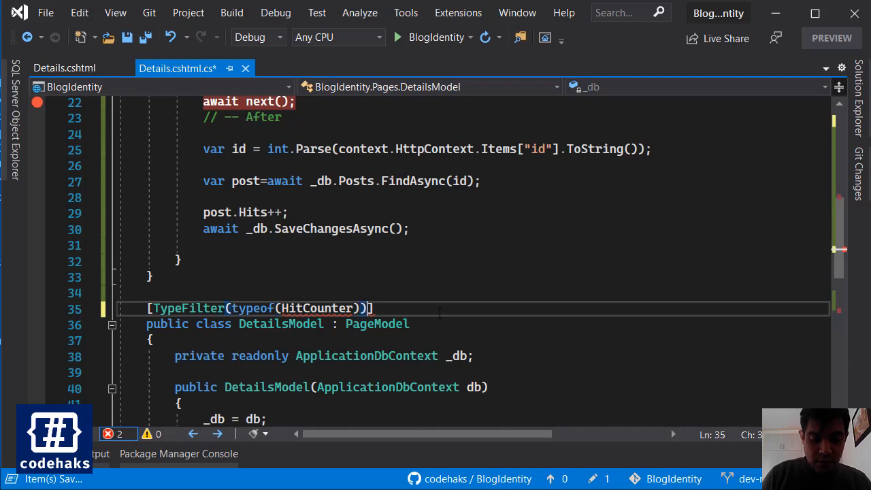
text(Attribute)
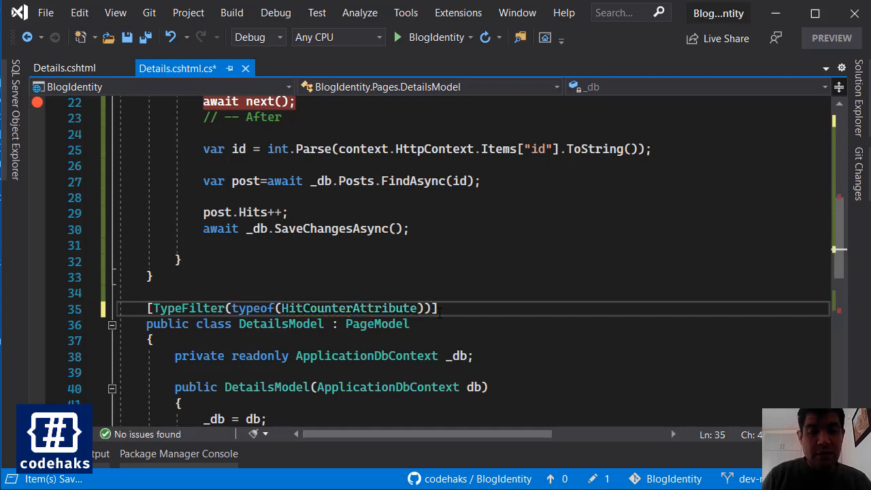
double_click(349, 307)
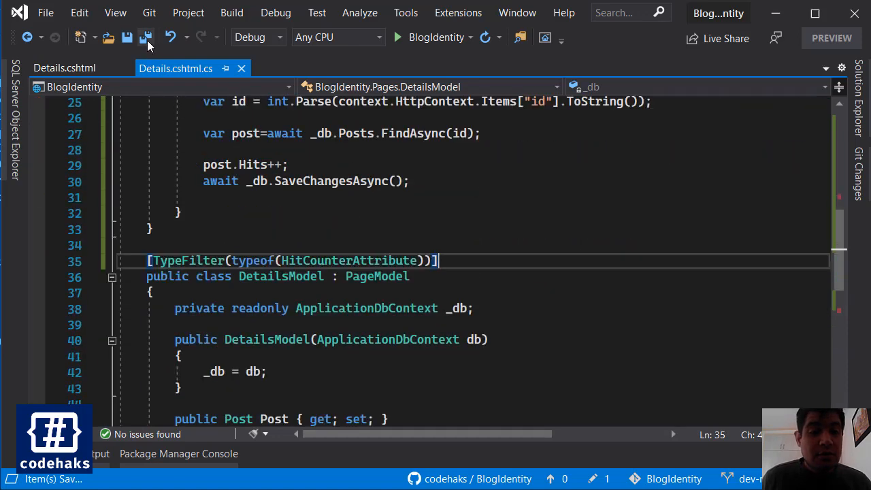
mouse_move(275, 12)
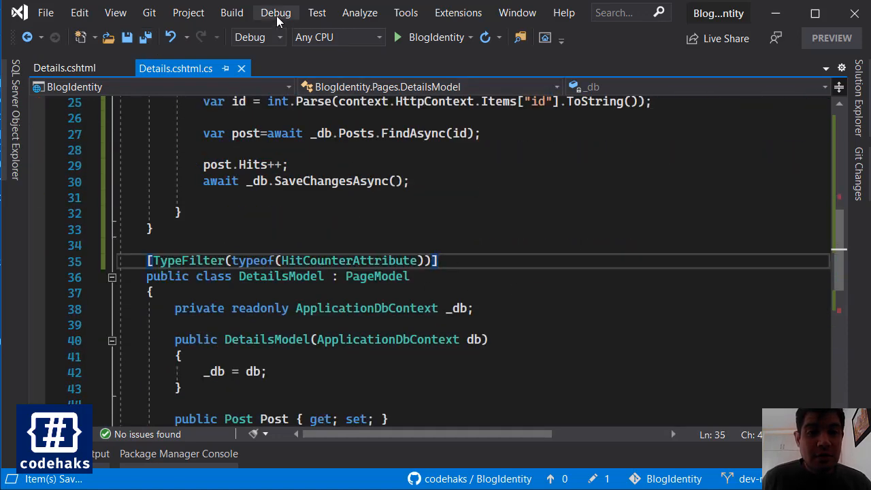
- Start the BlogIdentity app without debugging so the post list loads in Chrome
click(275, 13)
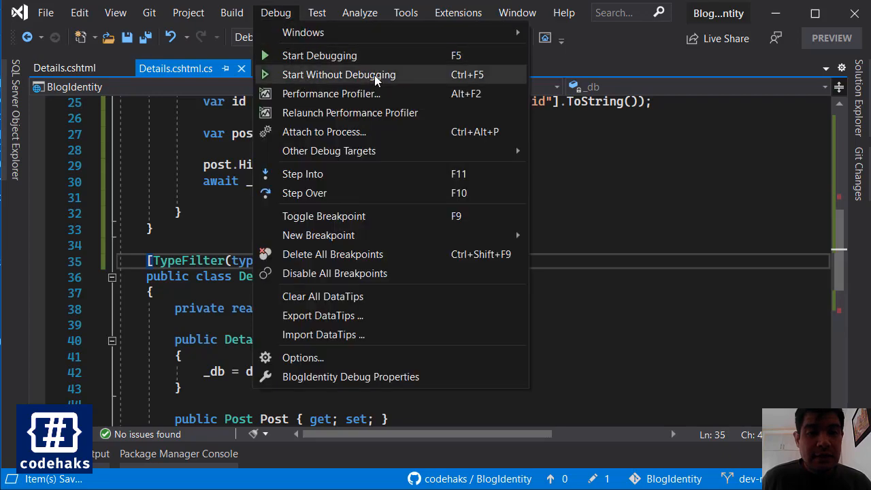
click(337, 74)
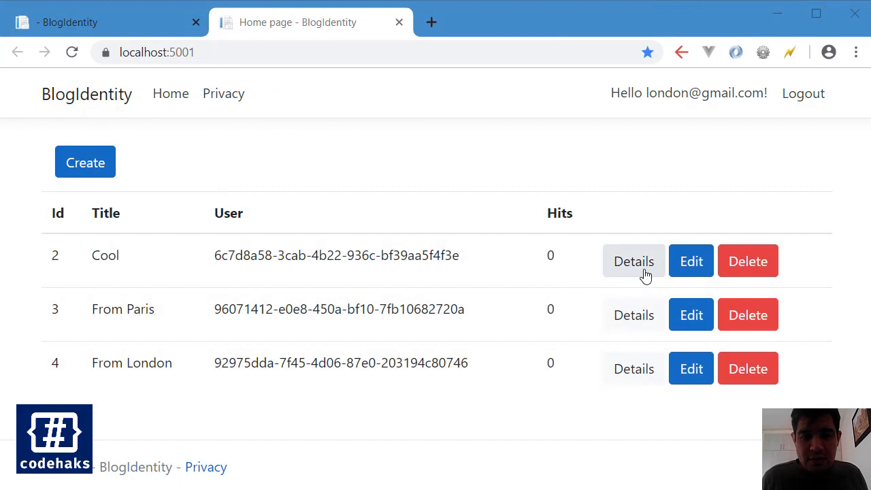
- View the Cool post's details repeatedly, returning to the list, so its Hits count climbs
click(632, 261)
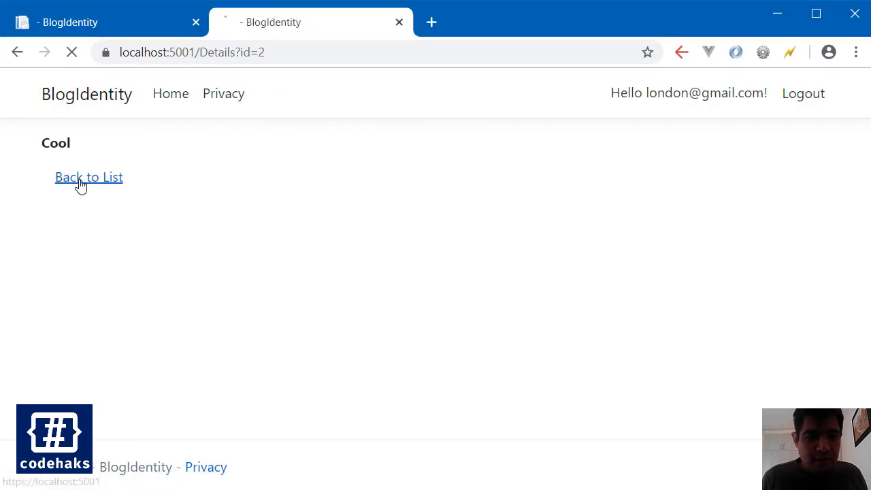
click(88, 177)
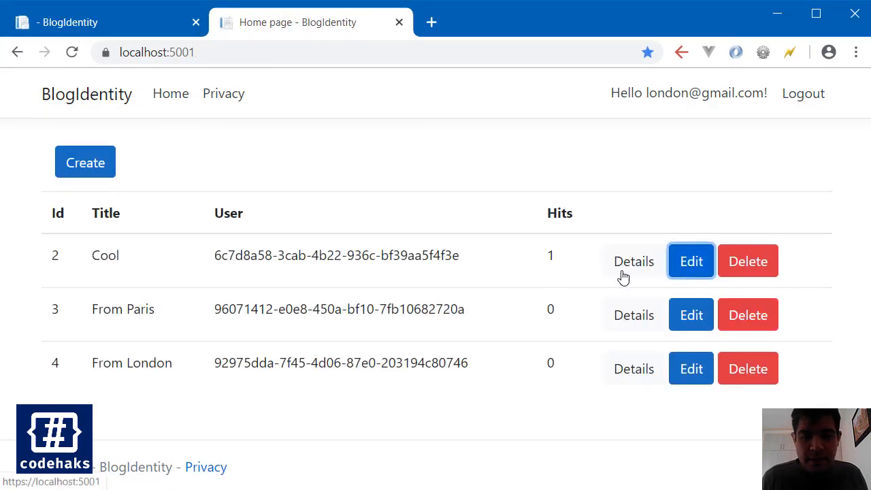
click(634, 261)
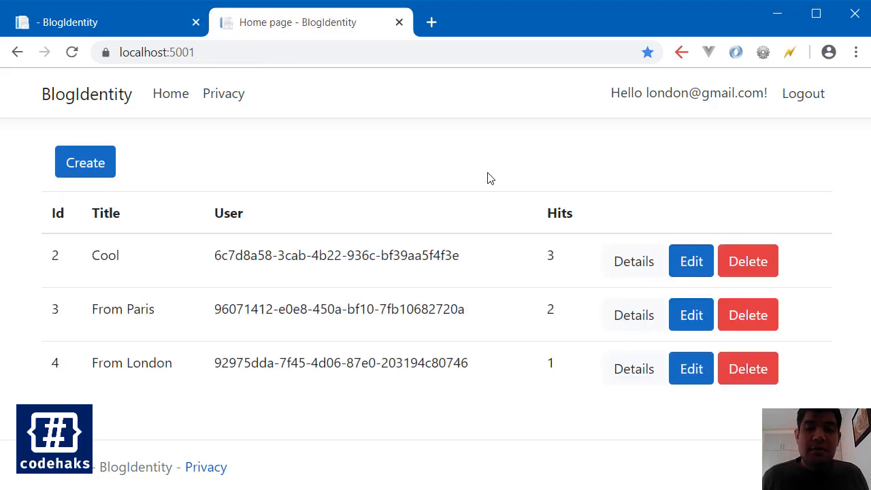
mouse_move(520, 183)
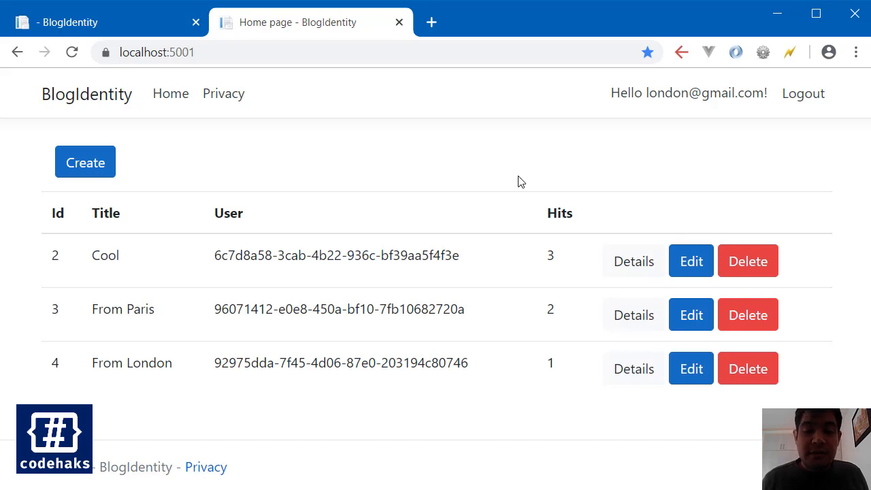
mouse_move(476, 252)
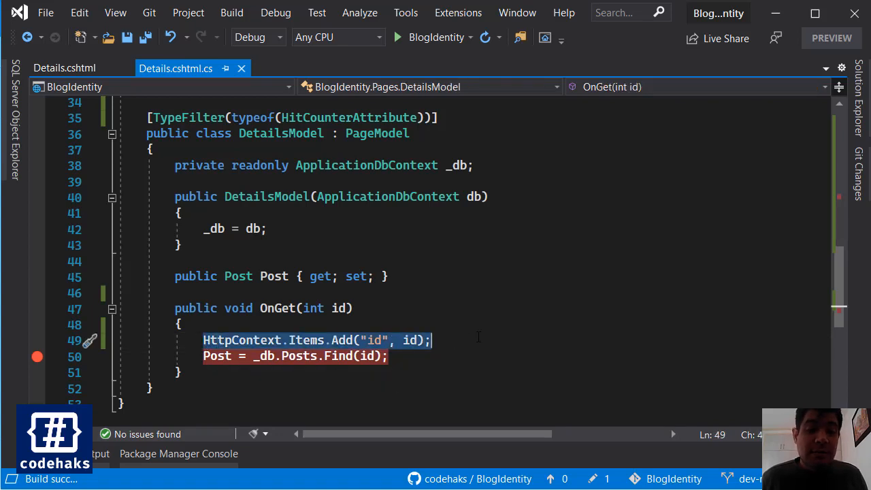
- Begin a context.HttpContext.Request.QueryString statement below the // After comment in OnResultExecutionAsync
click(64, 68)
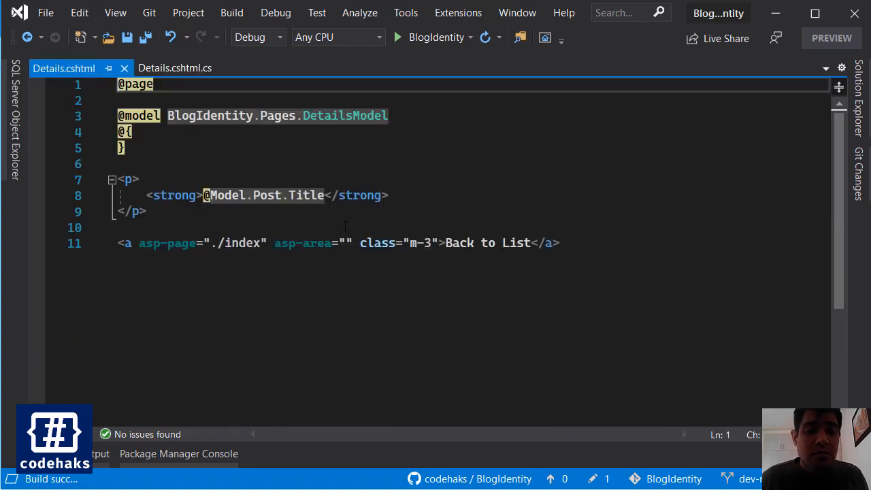
click(174, 68)
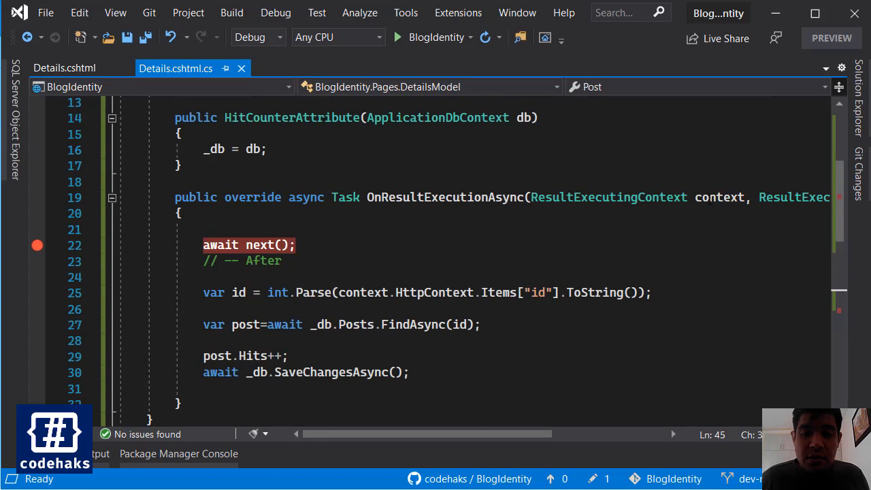
double_click(362, 291)
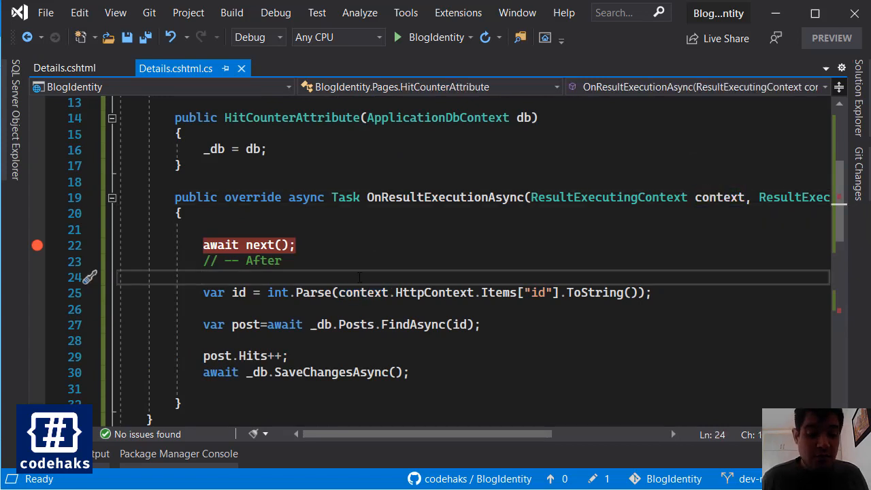
text(context.)
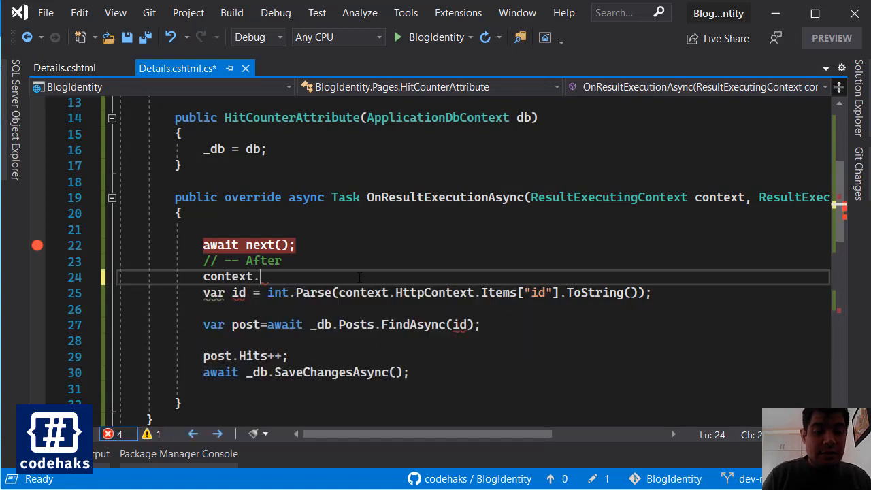
text(HttpContext)
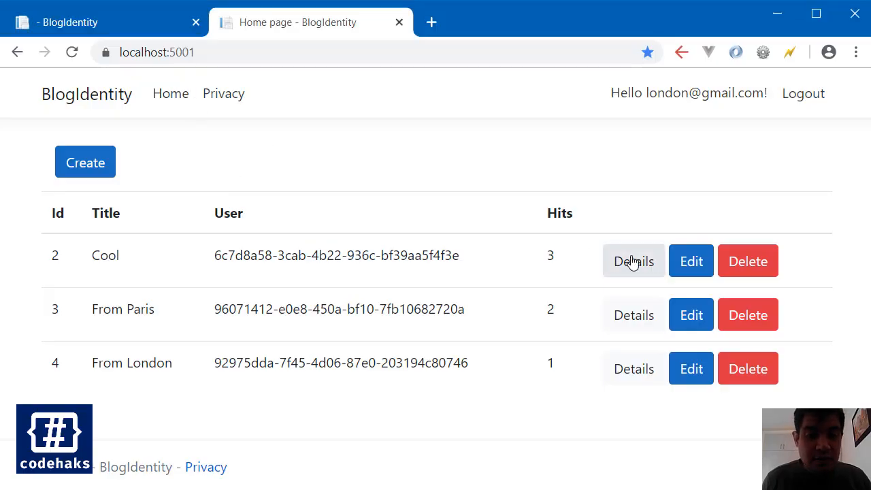
click(634, 261)
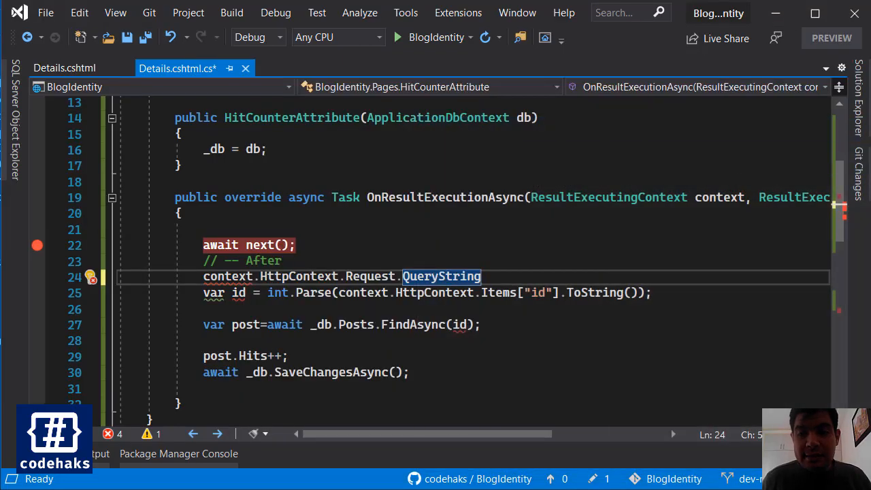
mouse_move(474, 207)
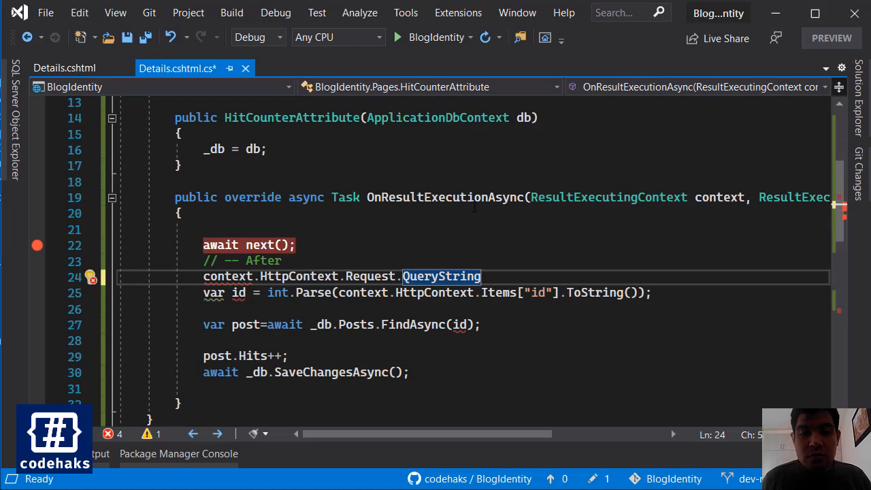
click(64, 68)
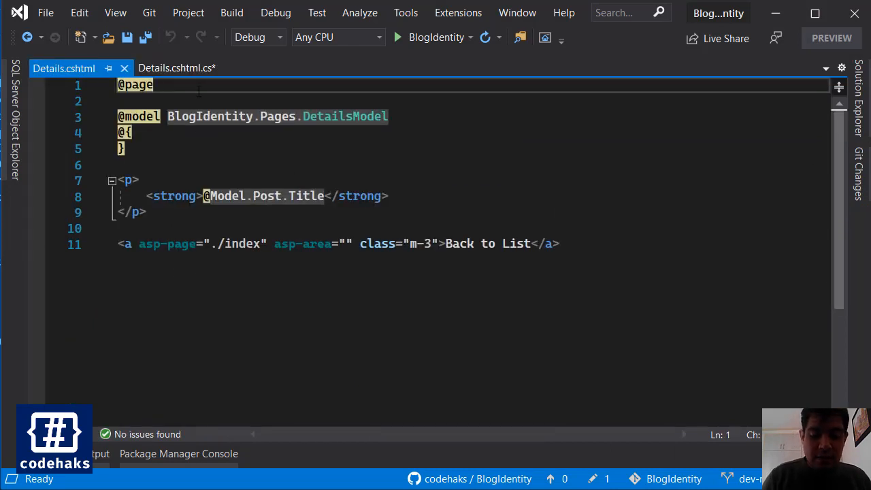
text("{")
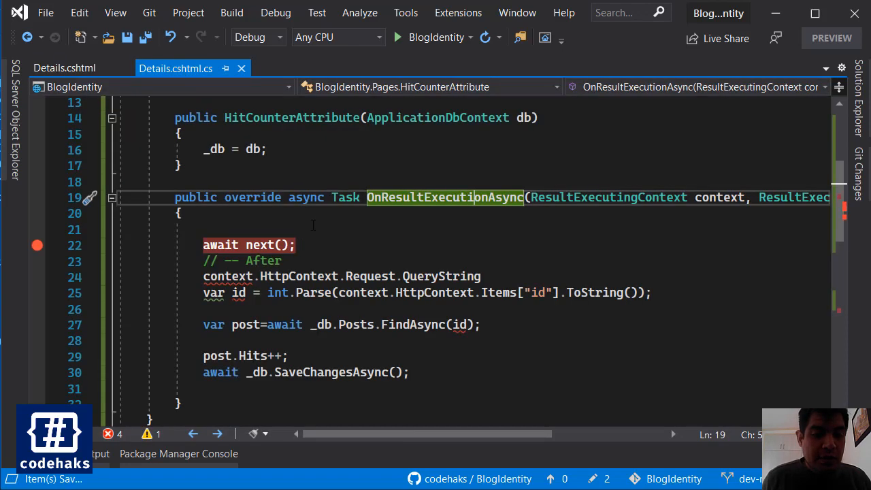
- Try context.RouteData.Values["id"] in the filter, then drop that experimental line
double_click(441, 275)
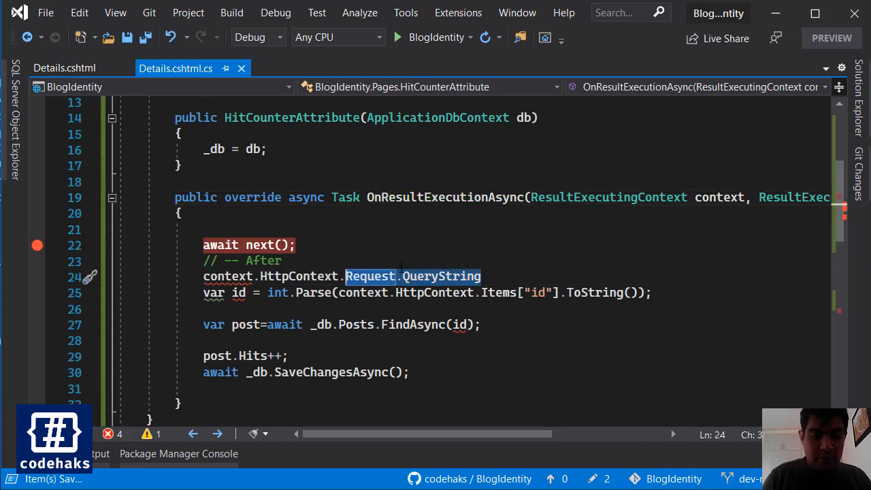
text(r)
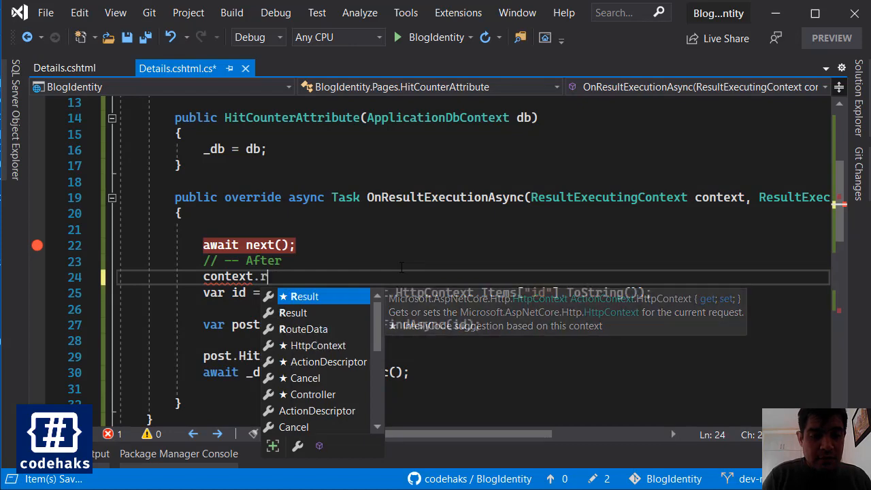
text(outeData.Values)
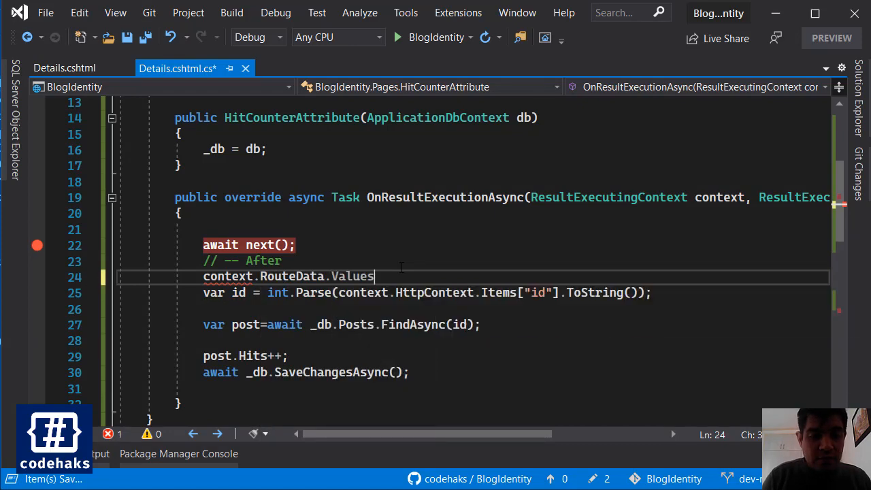
text(["id"];)
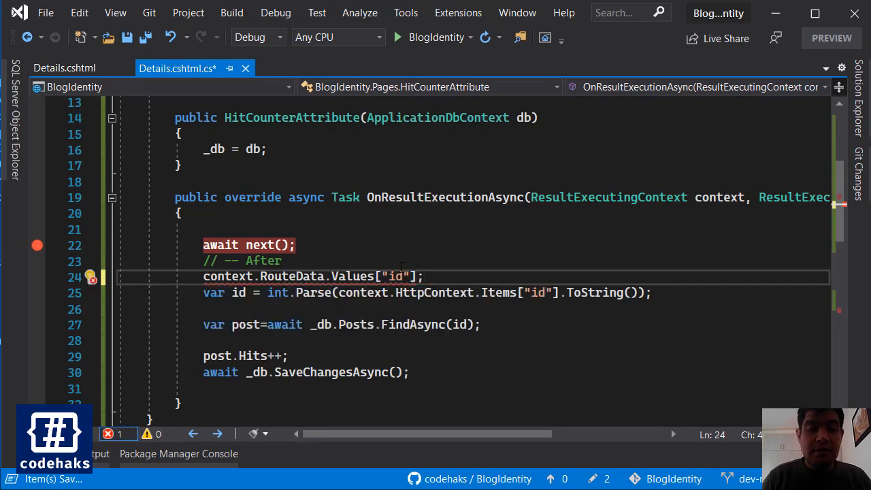
drag(202, 275, 422, 275)
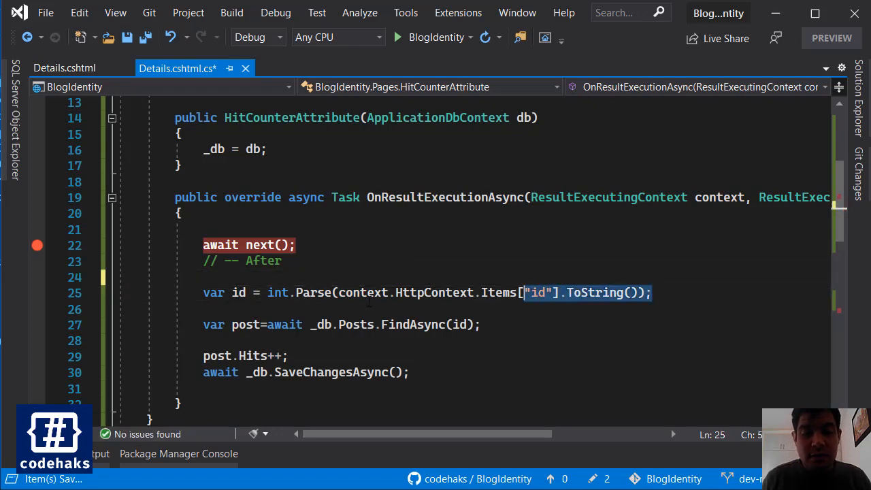
click(64, 68)
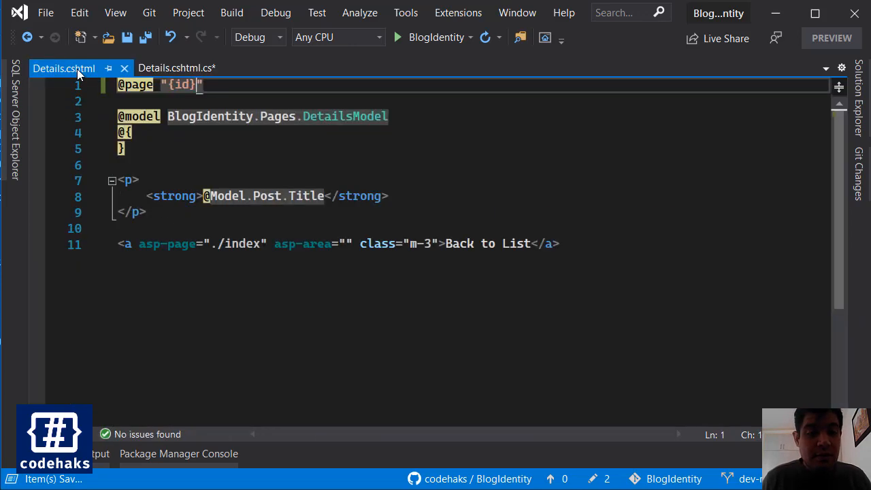
click(177, 68)
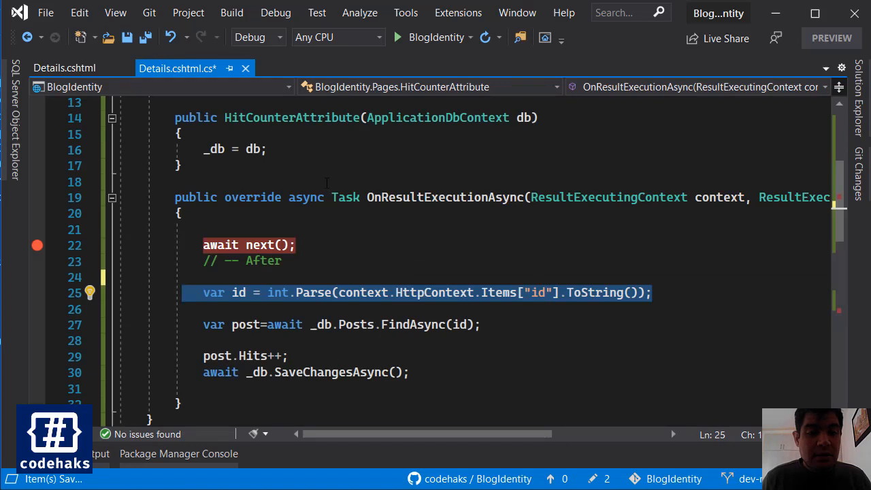